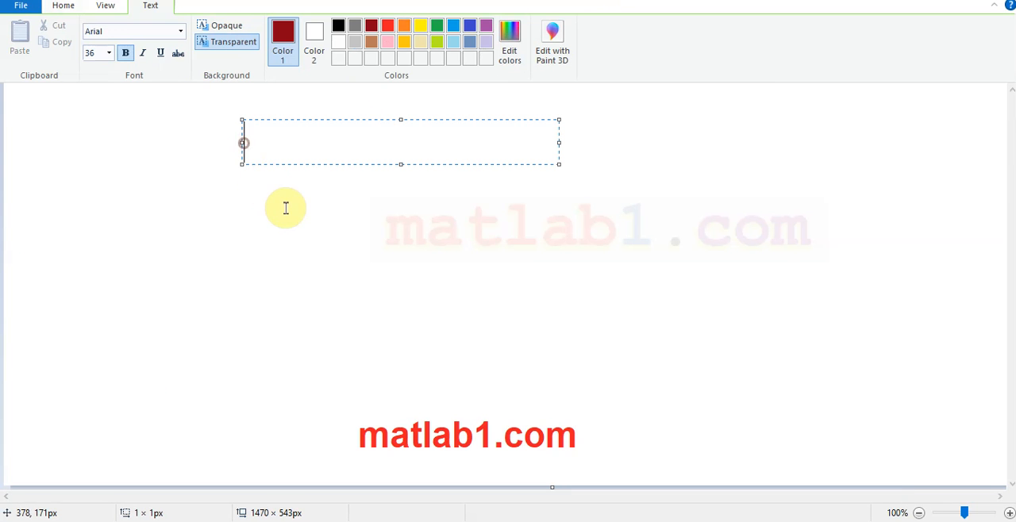
Write 'repmat' in Paint and recolour the letters 'mat' gold.
text(rep)
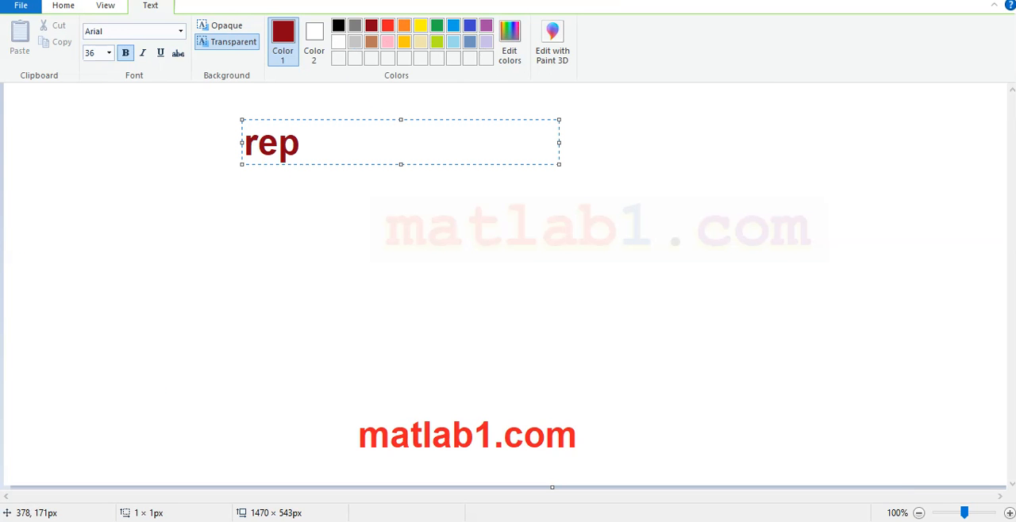
text(mat)
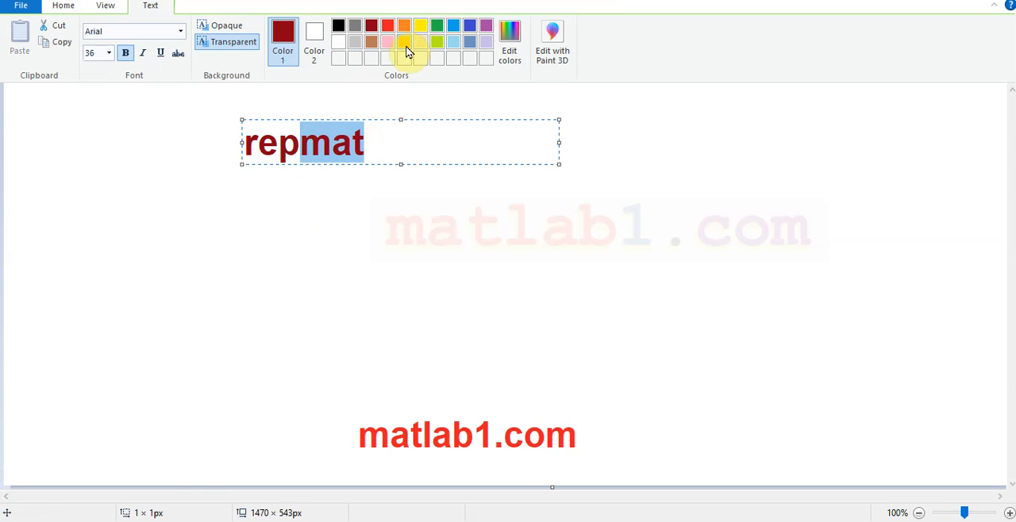
click(420, 30)
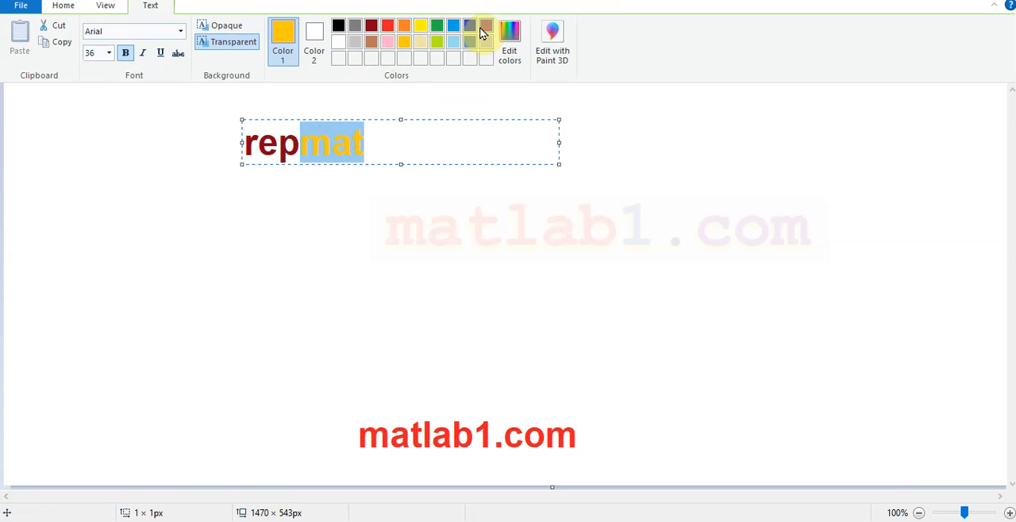
click(469, 26)
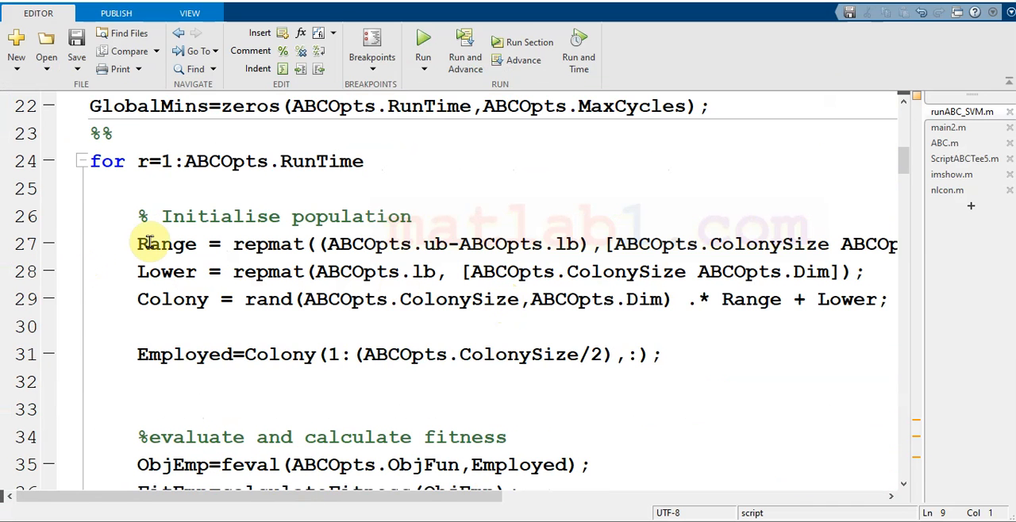
Highlight the repmat call on line 27 of the script, then the one on line 10 of ABC.m.
double_click(269, 244)
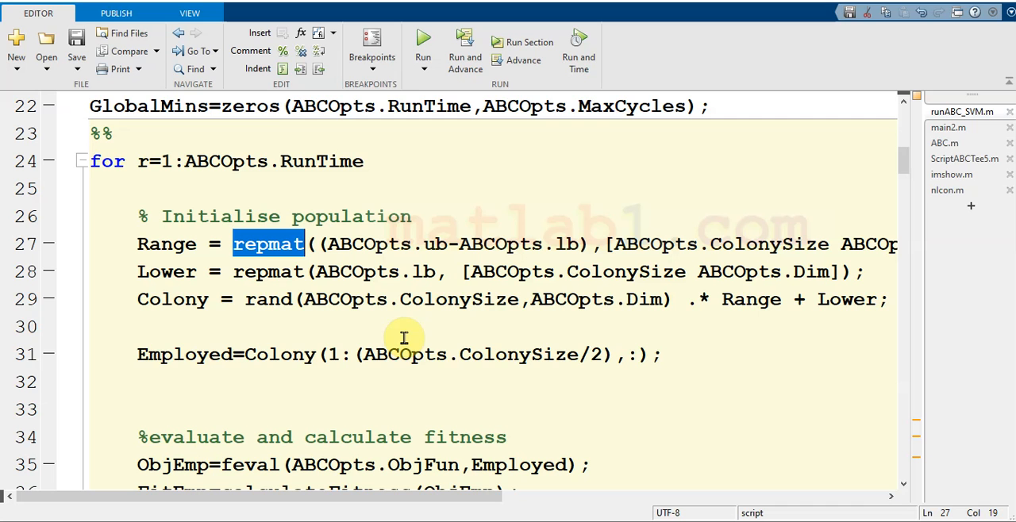
double_click(269, 271)
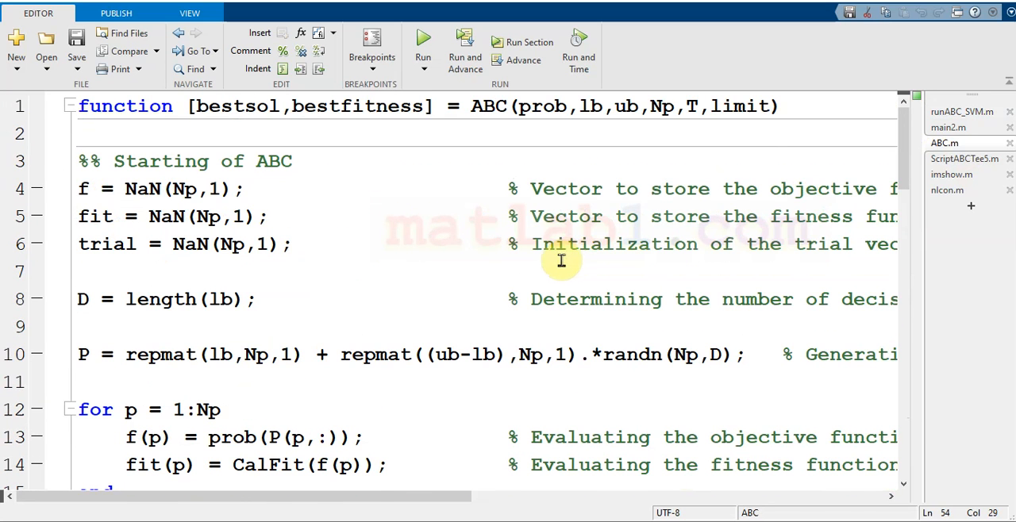
double_click(160, 354)
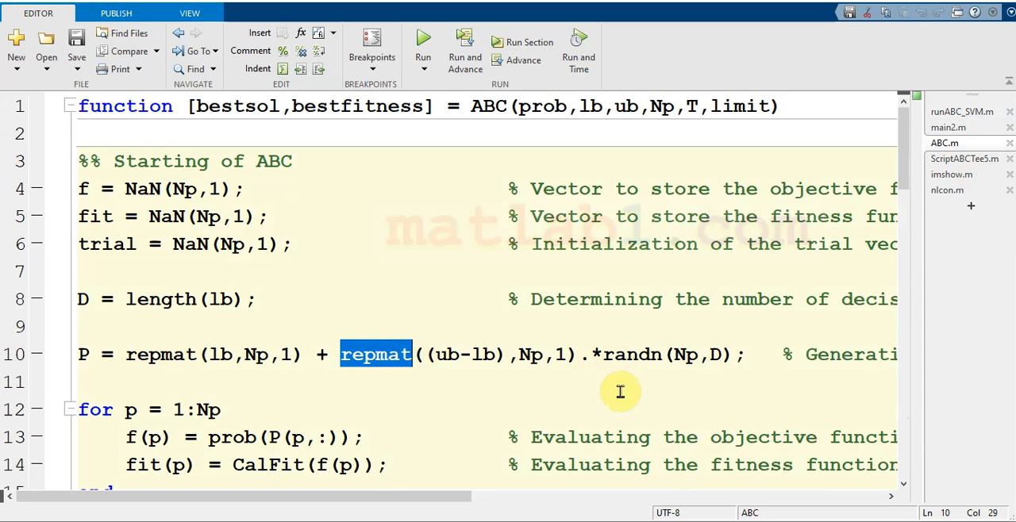
mouse_move(603, 400)
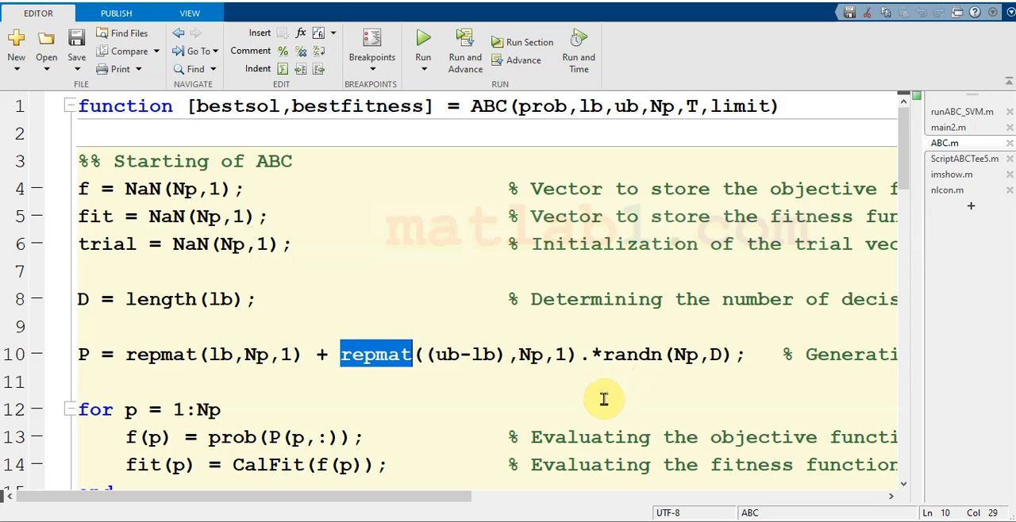
mouse_move(901, 154)
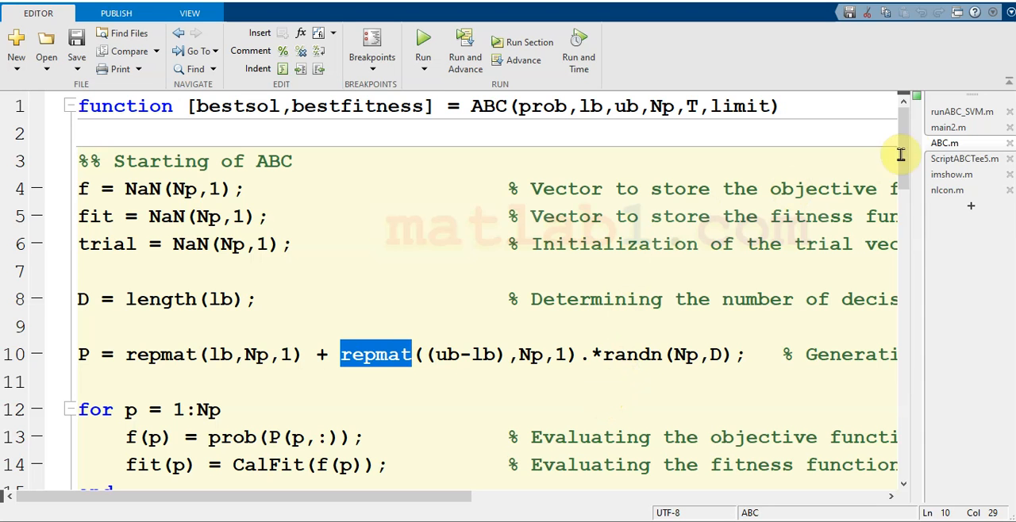
Scroll through imshow.m and search it for 'repmat', finding no matches.
click(951, 174)
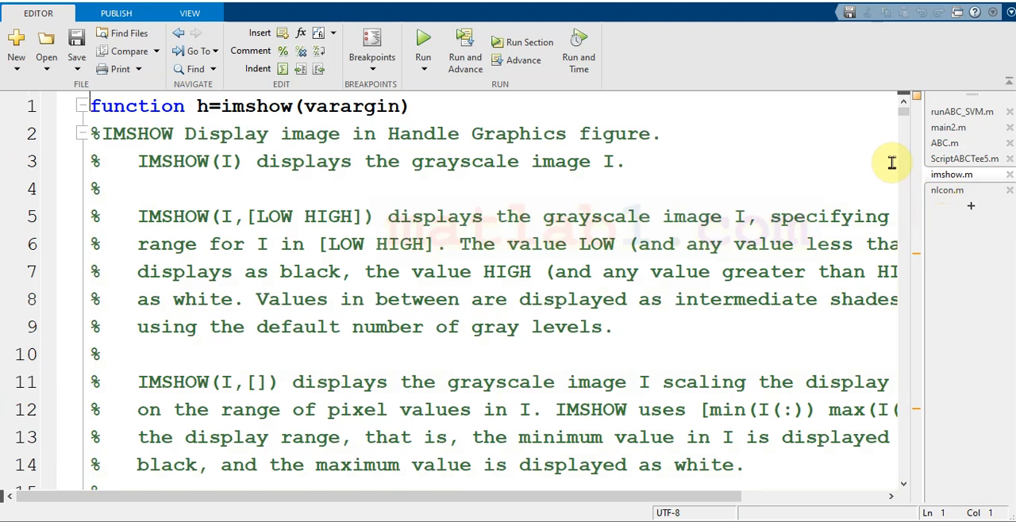
scroll(down, 3)
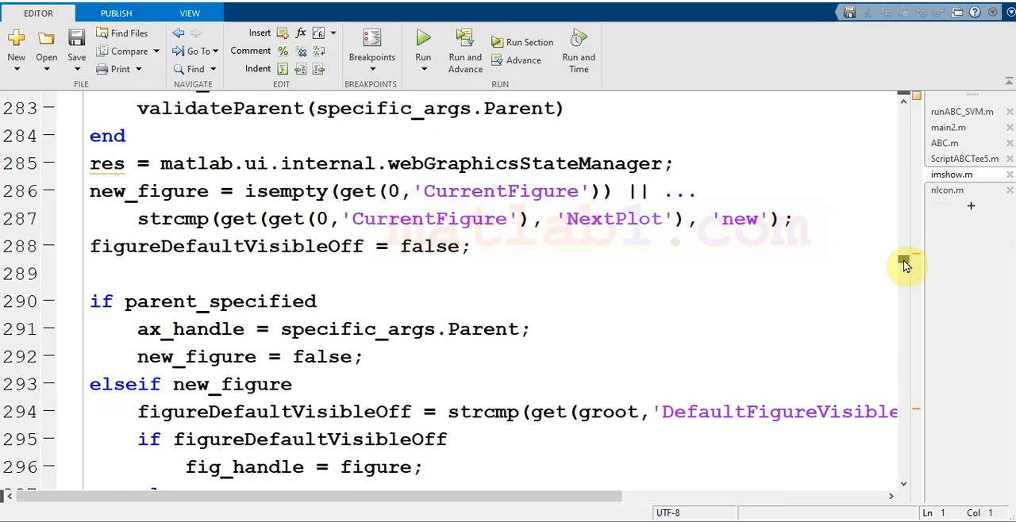
scroll(down, 3)
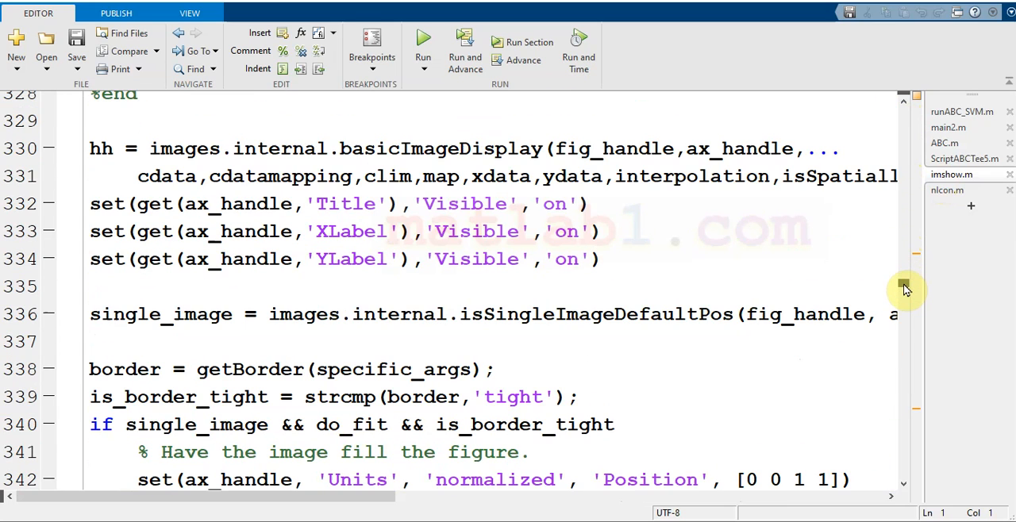
scroll(down, 3)
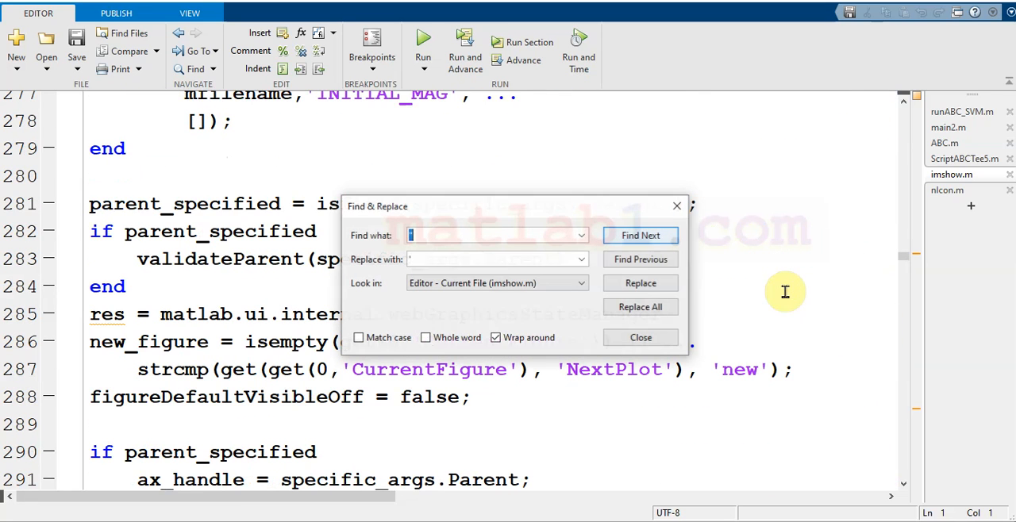
text(repmat)
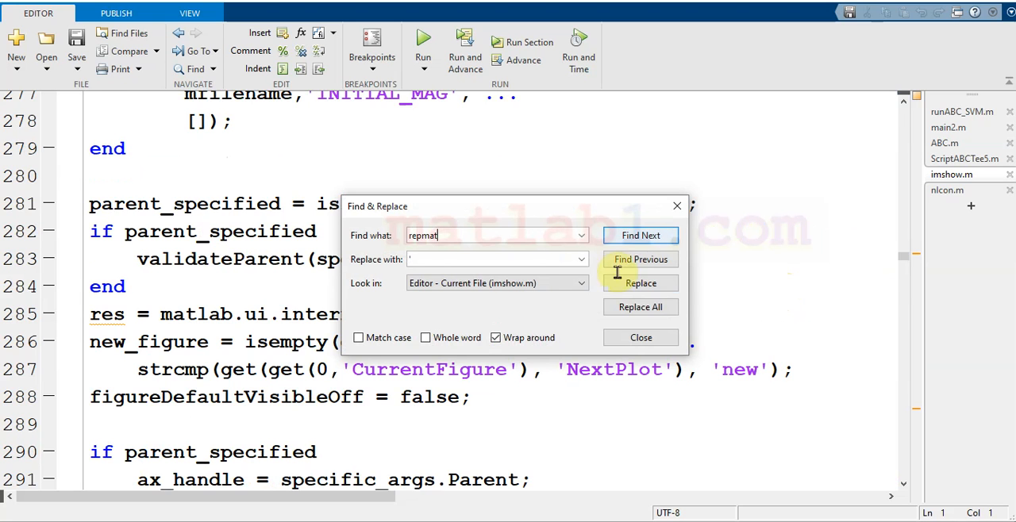
click(641, 234)
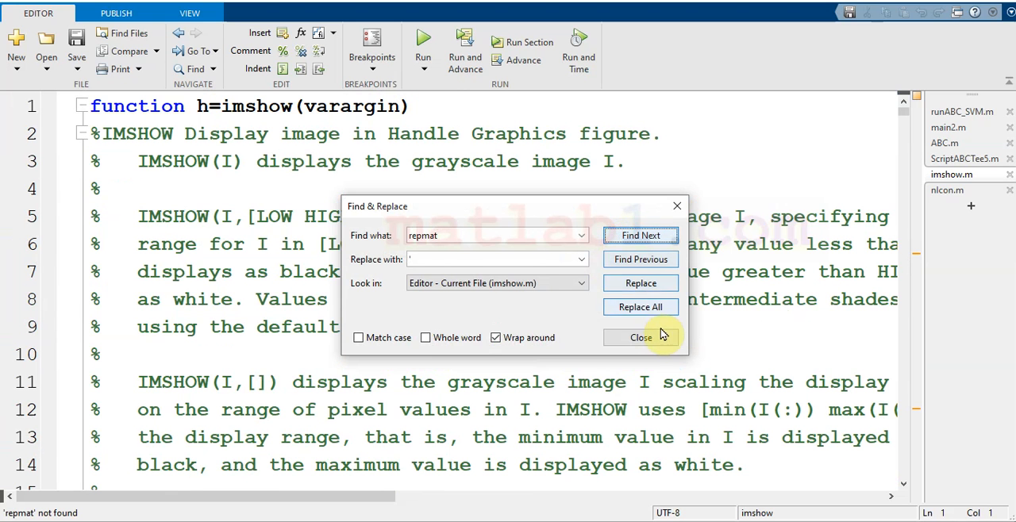
click(641, 337)
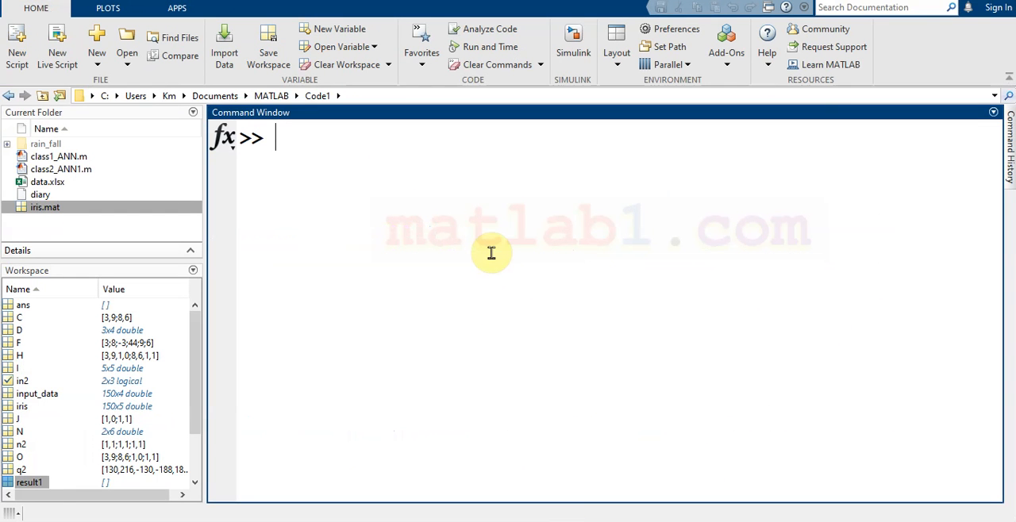
Display matrix C, then run repmat(C,3) to show the 6-by-6 tiled result.
text(c)
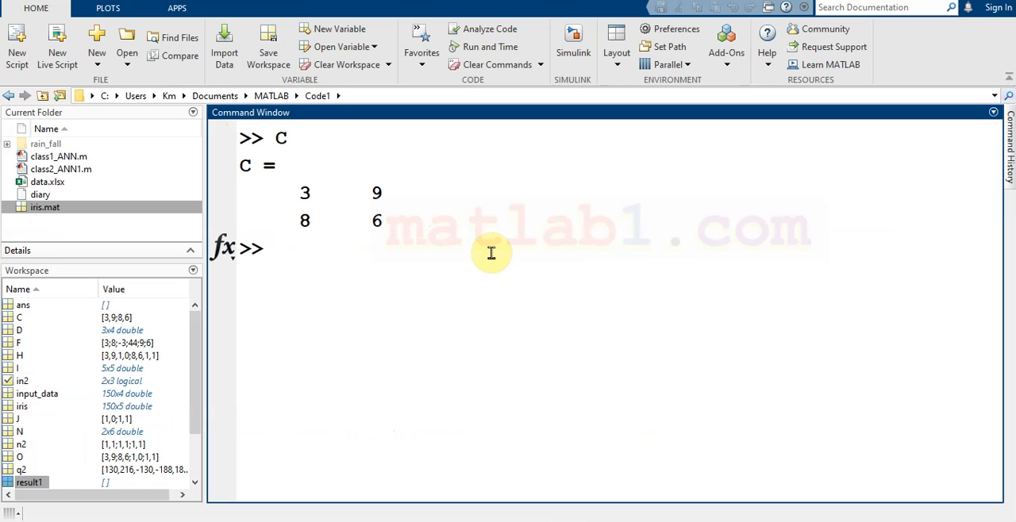
text(repma)
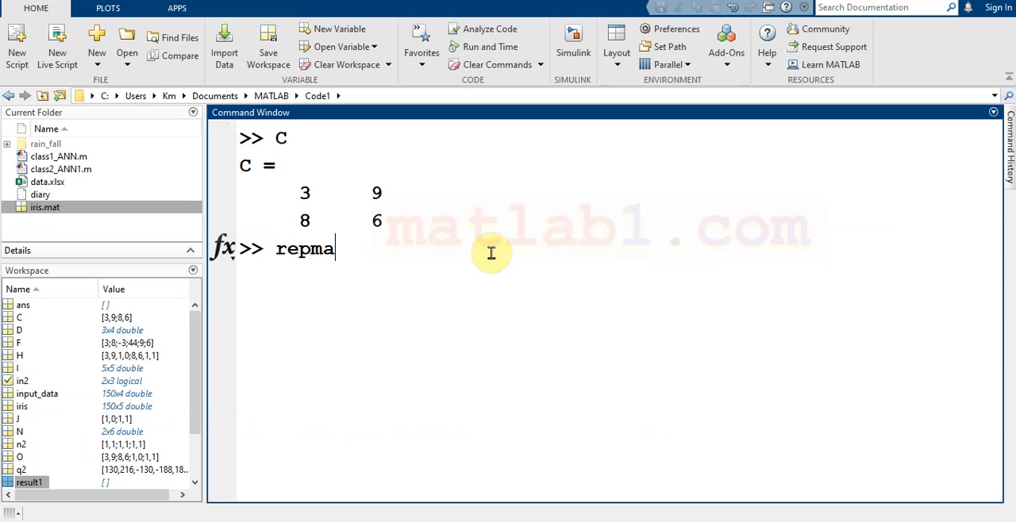
text(t()
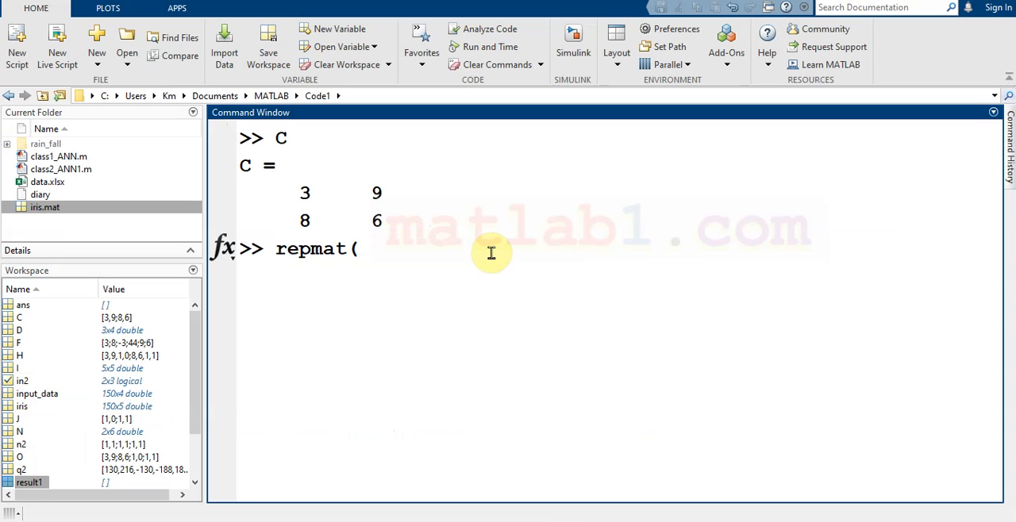
text(C)
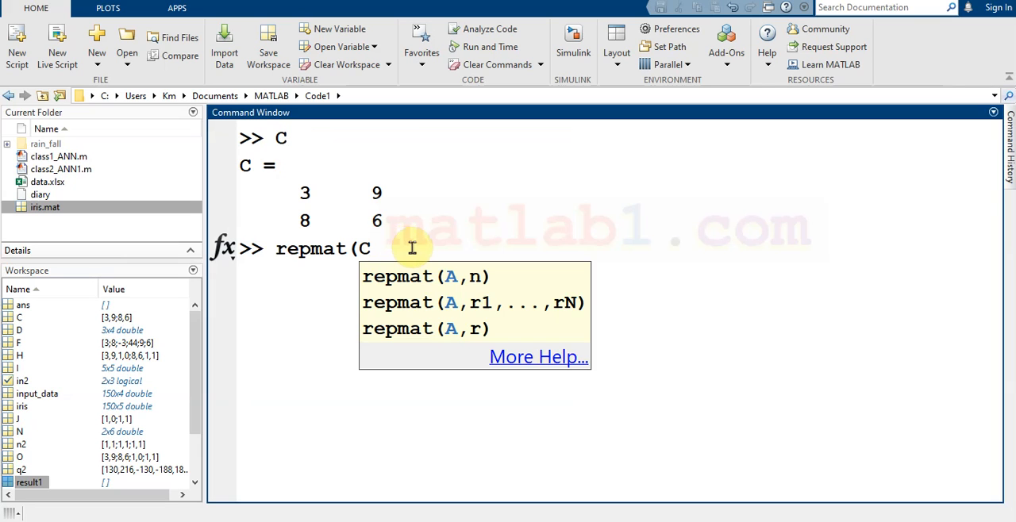
text(,)
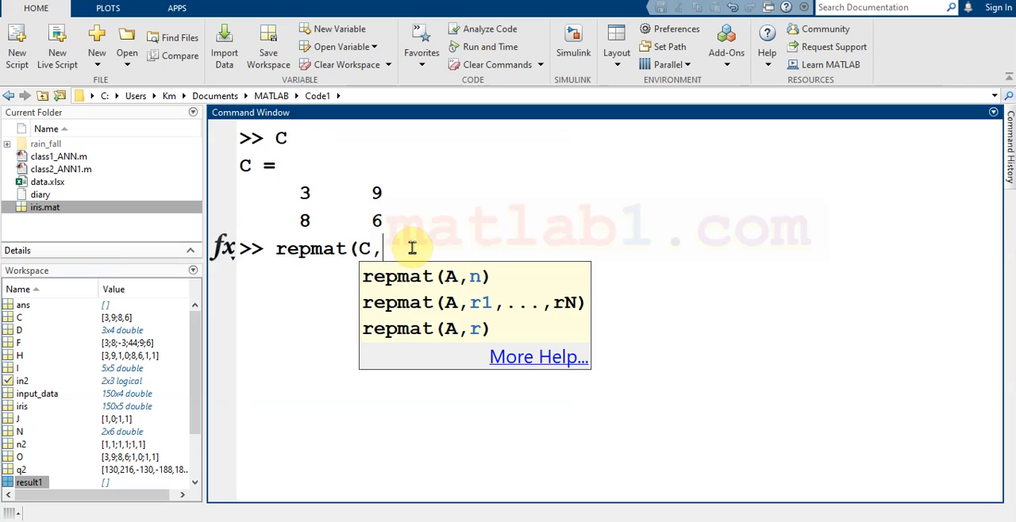
text(3)
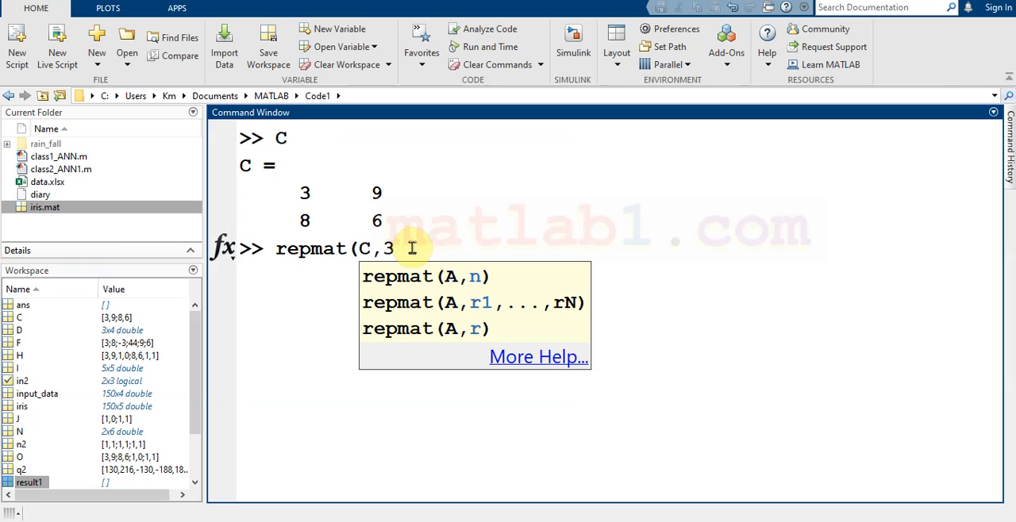
text())
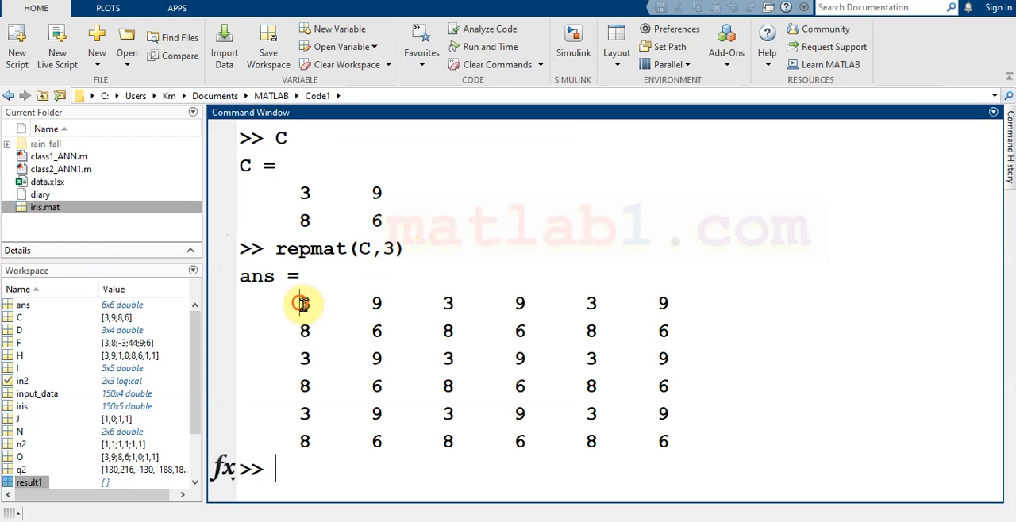
drag(304, 302, 377, 331)
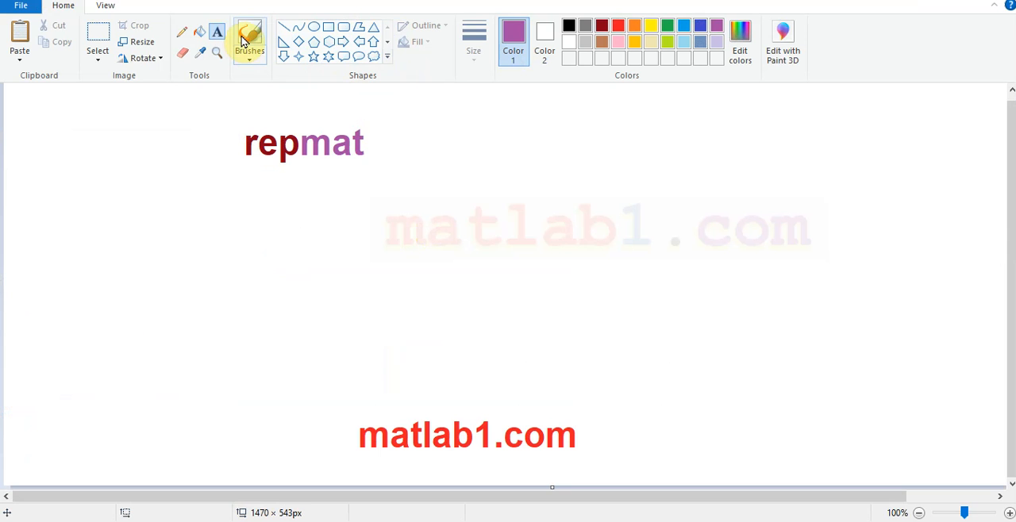
Draw large purple left and right square brackets and start a text box inside them.
drag(520, 121, 523, 278)
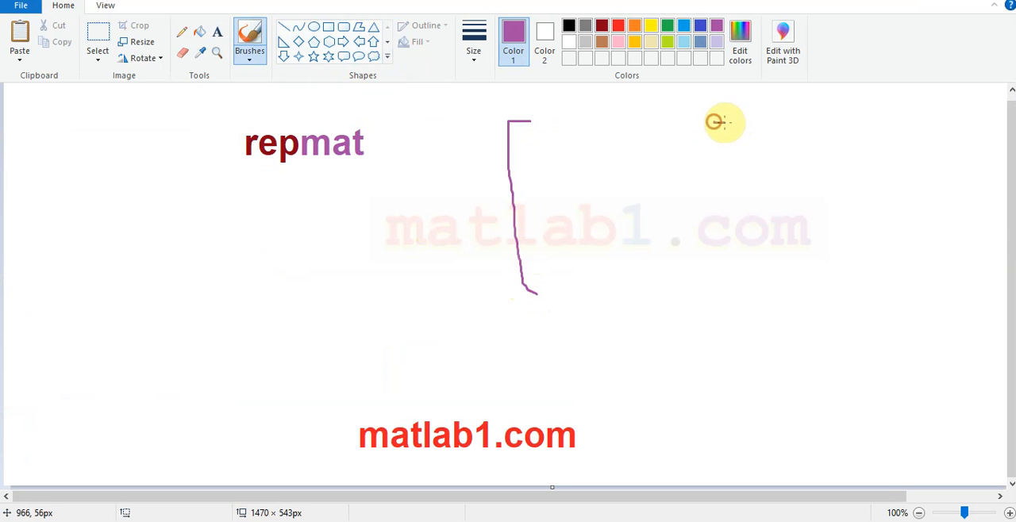
drag(718, 123, 747, 286)
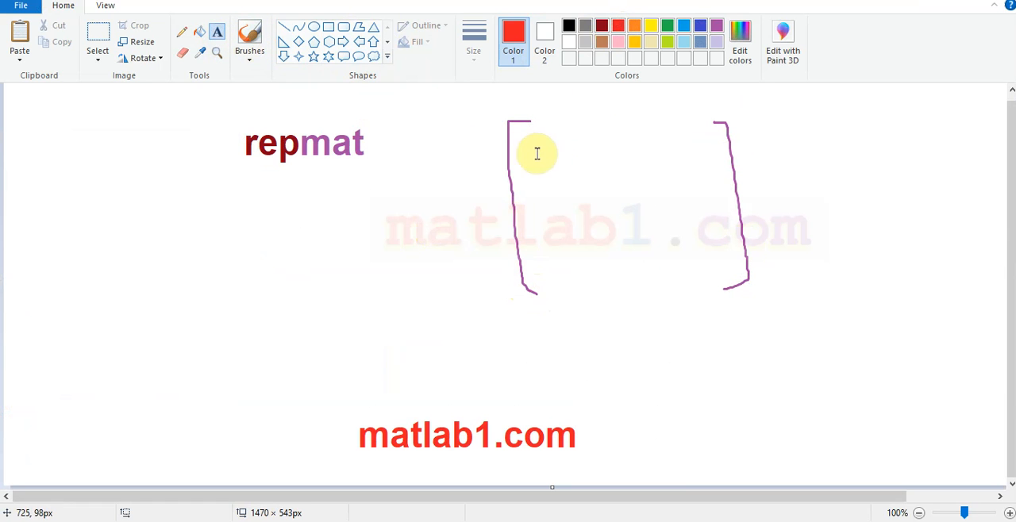
click(536, 153)
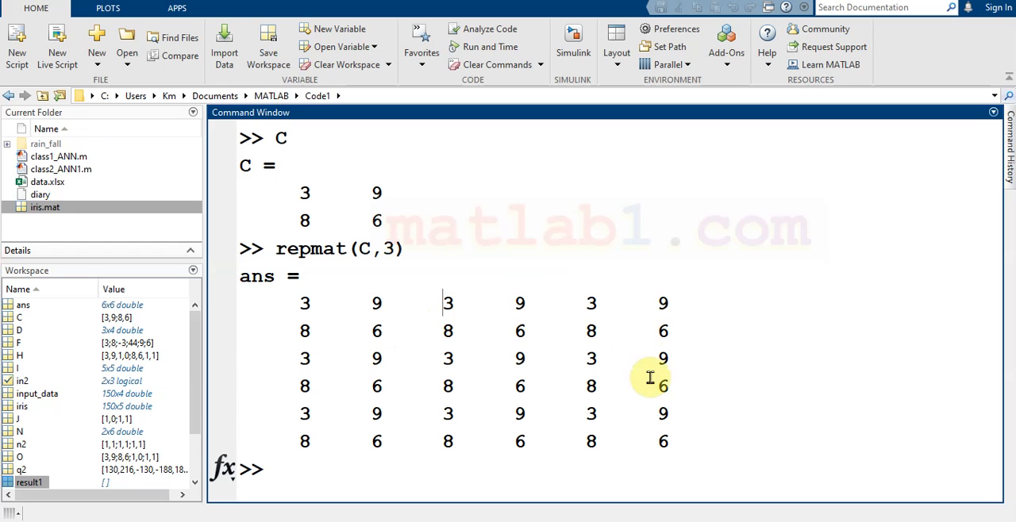
mouse_move(431, 474)
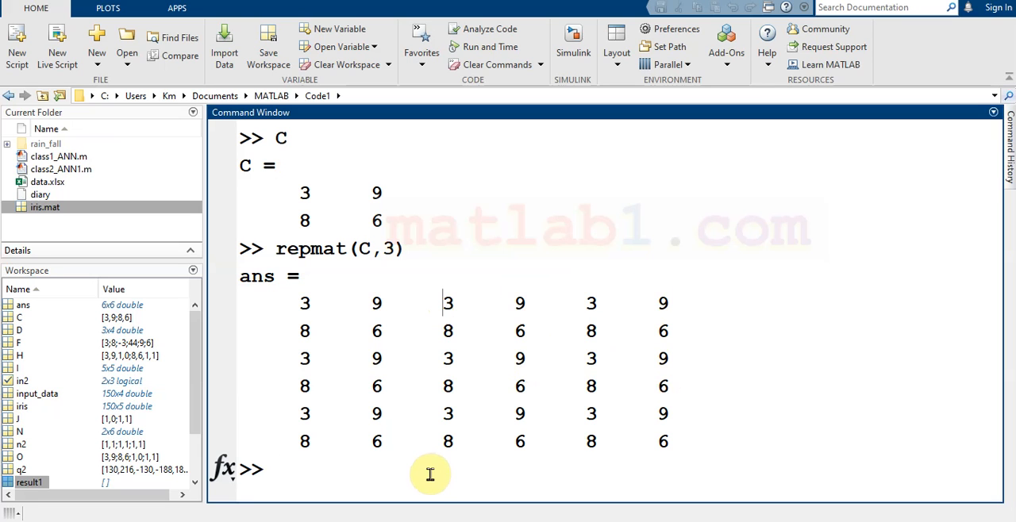
mouse_move(428, 489)
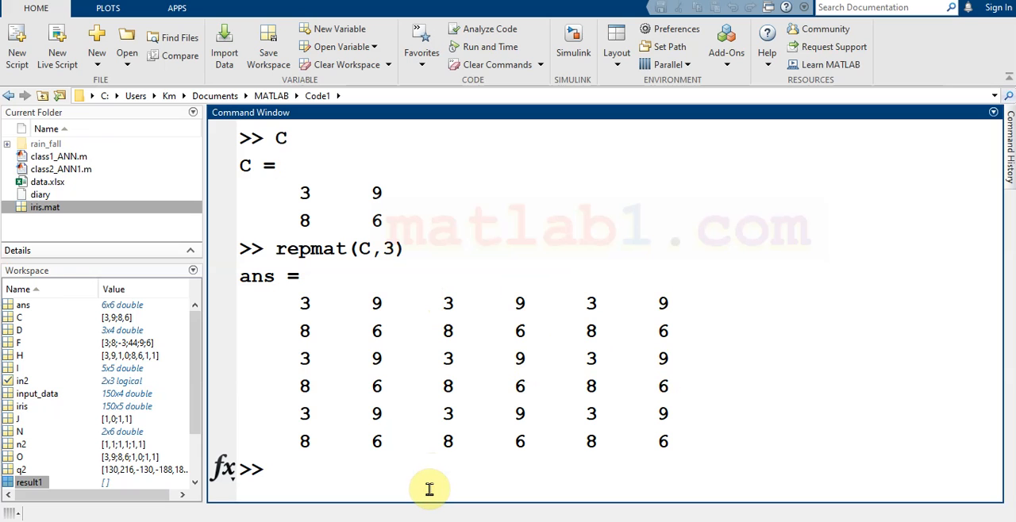
Type repmat(C,3) at the MATLAB prompt without running it.
text(repmat(C,3))
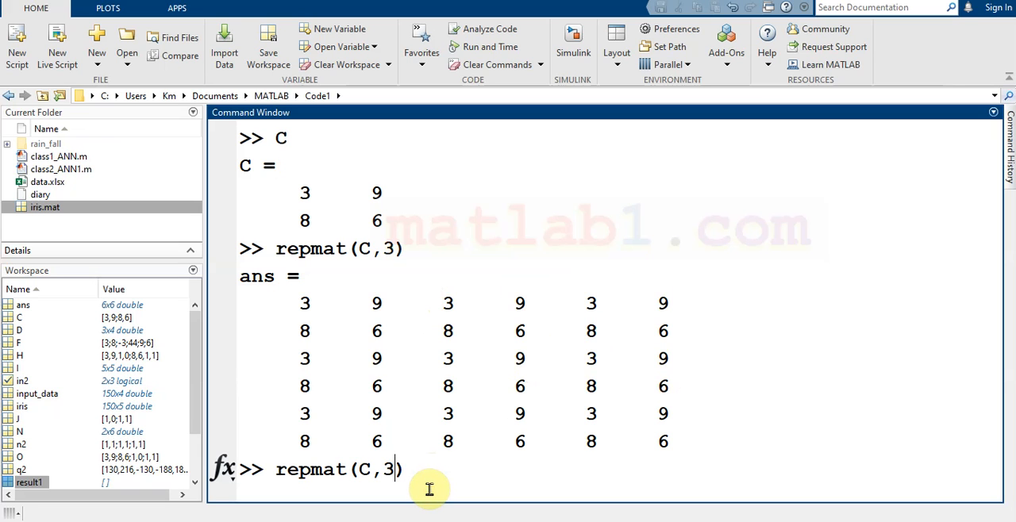
text(,)
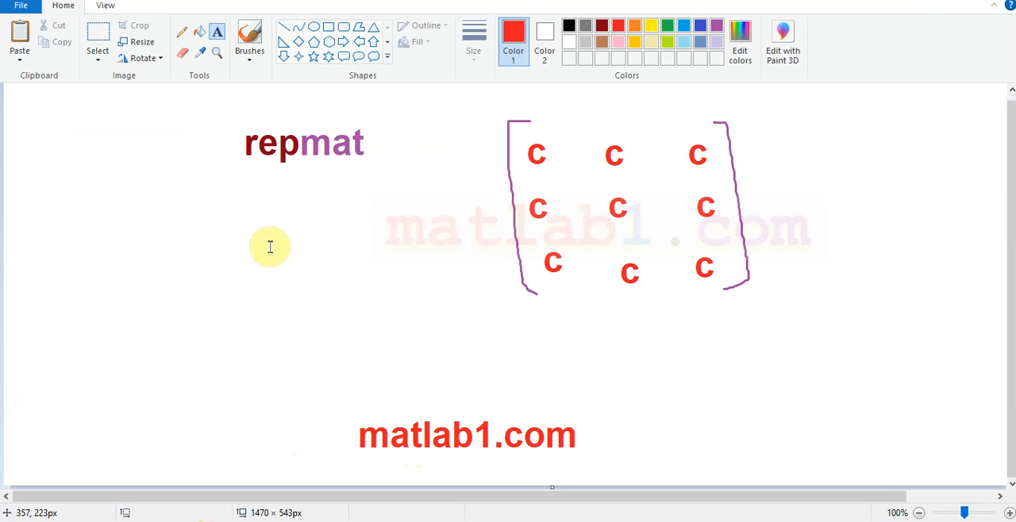
mouse_move(793, 162)
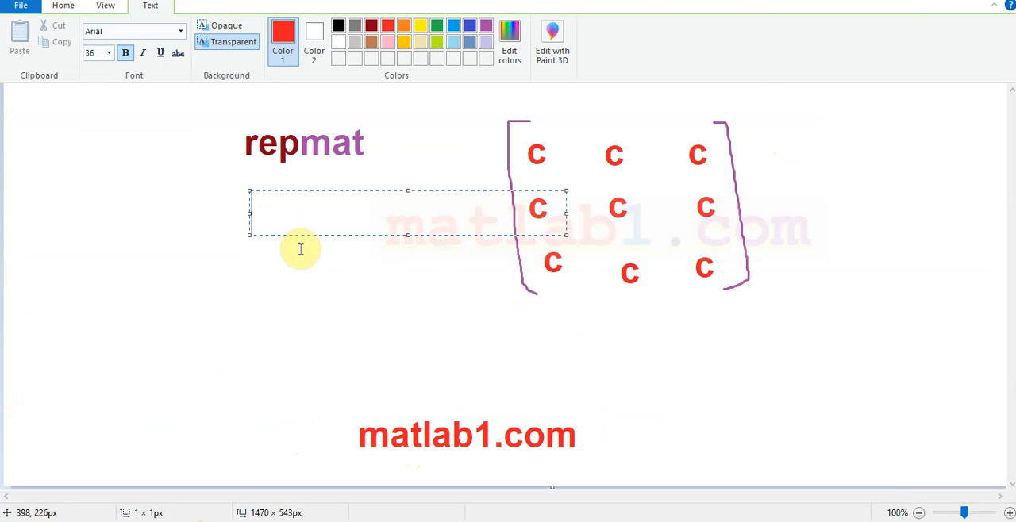
Type the red label 'repmat(C,3)' beneath the repmat title in Paint.
text(repma)
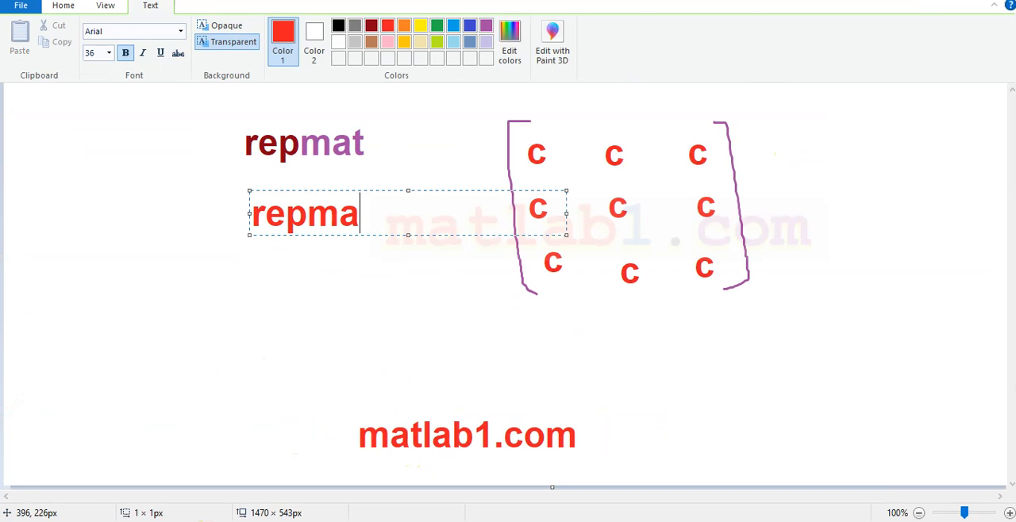
text(t()
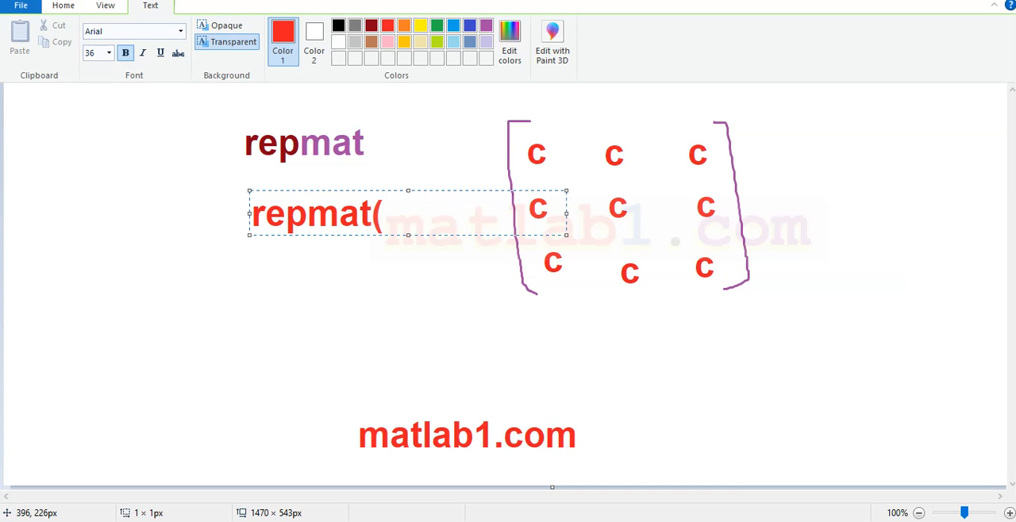
text(C,3))
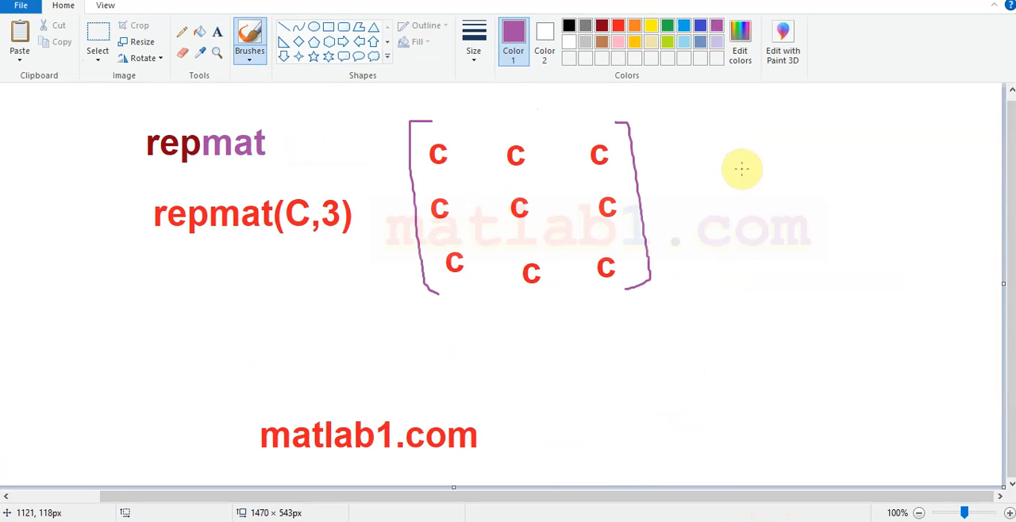
Draw a second bracket pair and write one red row 'C C C' inside it.
drag(742, 171, 754, 230)
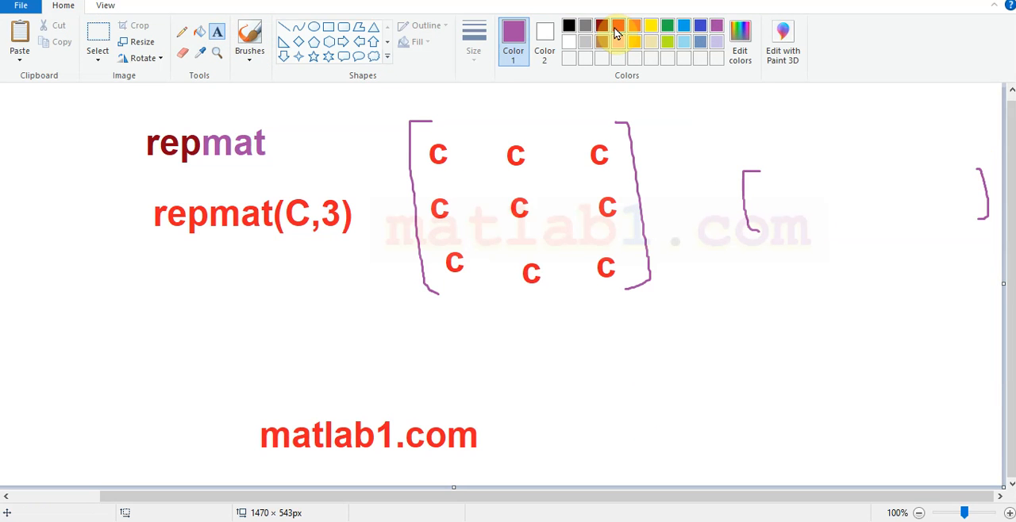
click(217, 32)
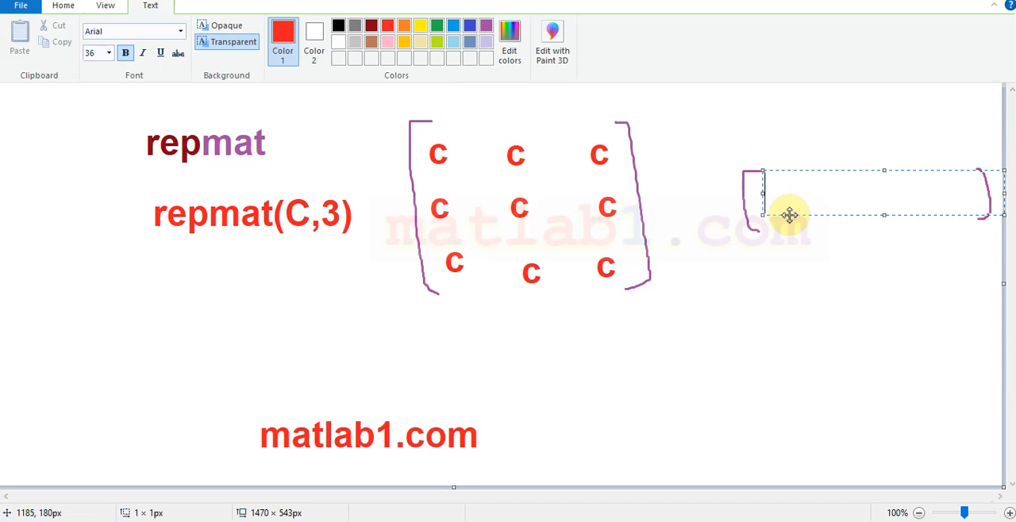
text(C)
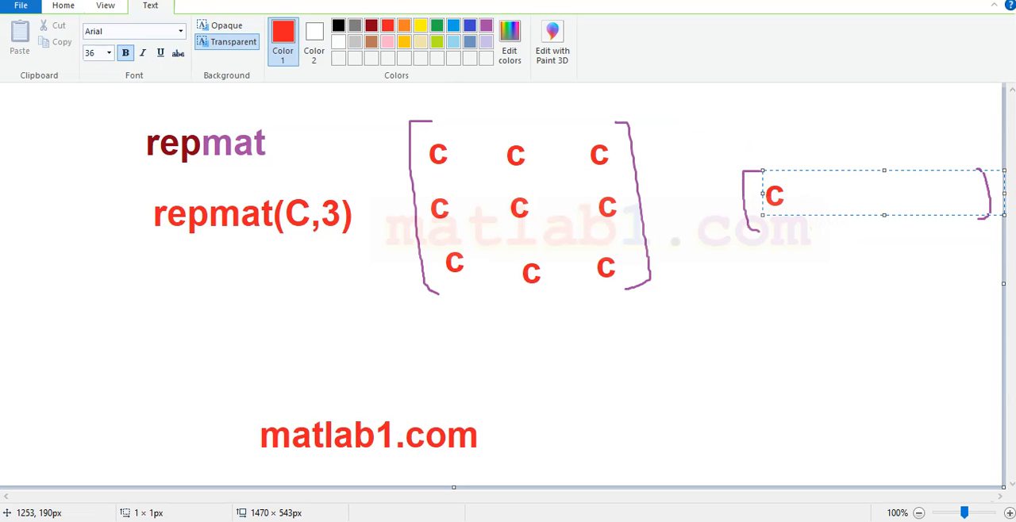
text(C   C)
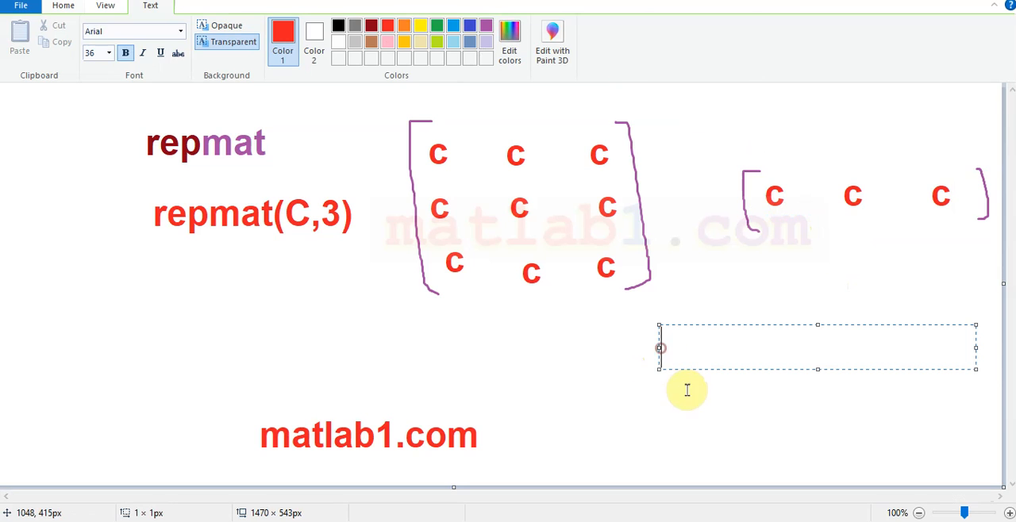
Write the label 'repmat(C,1,3)' below the one-row bracketed matrix.
text(repmat)
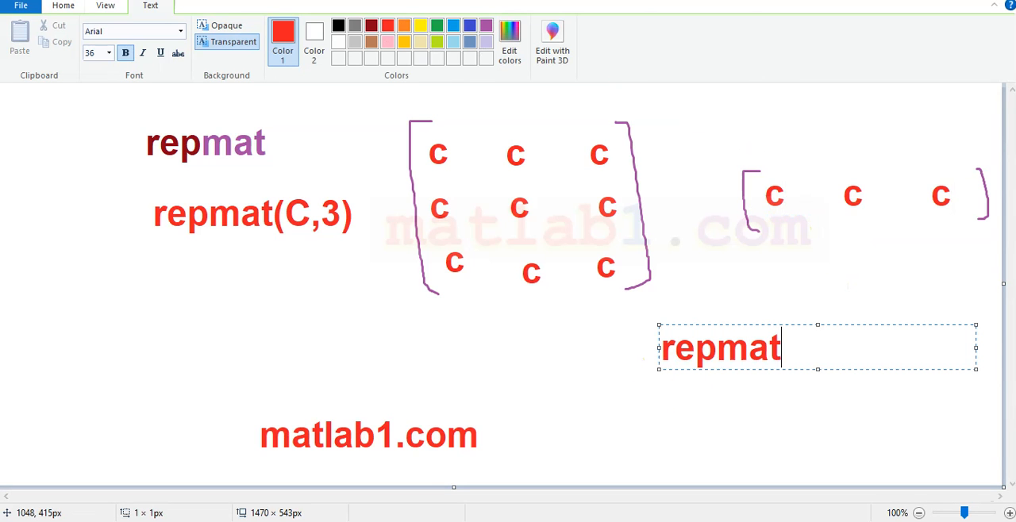
text(()
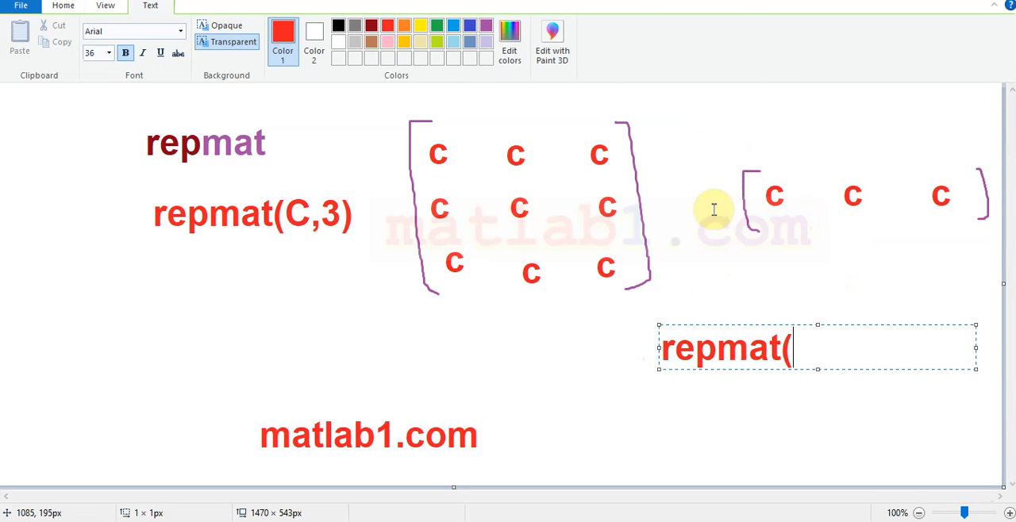
mouse_move(879, 355)
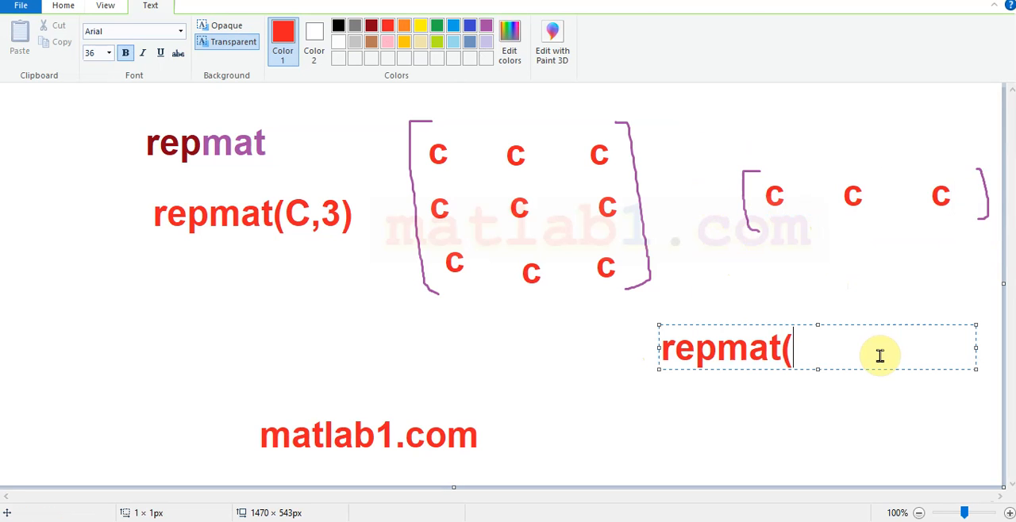
text(C,1)
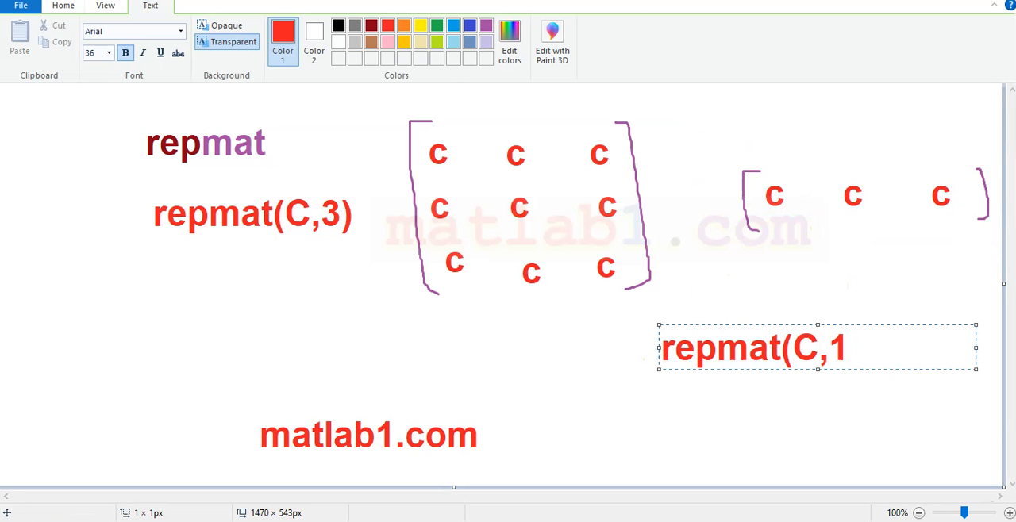
text(,3))
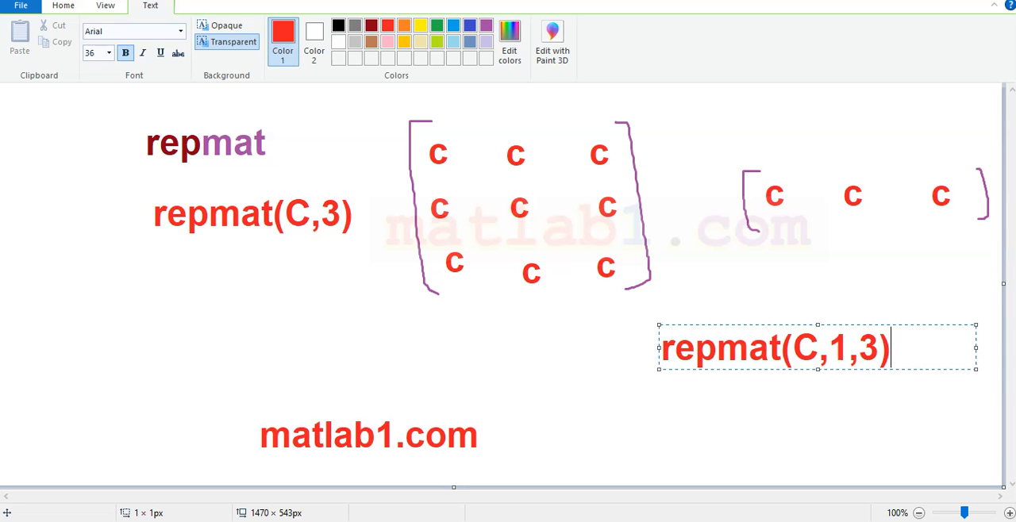
drag(826, 347, 882, 347)
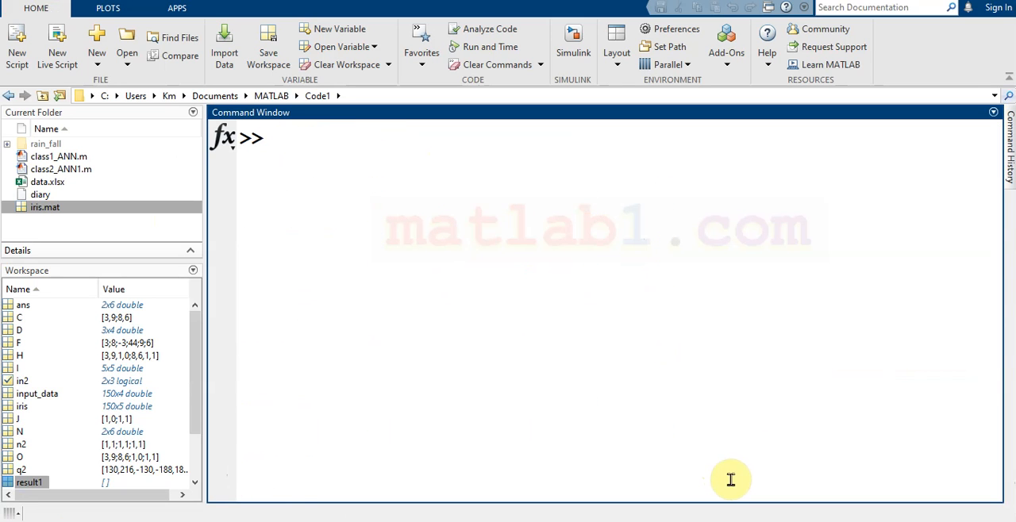
Enter A = diag([100 200 300]) to build the 3-by-3 diagonal matrix.
text(A =)
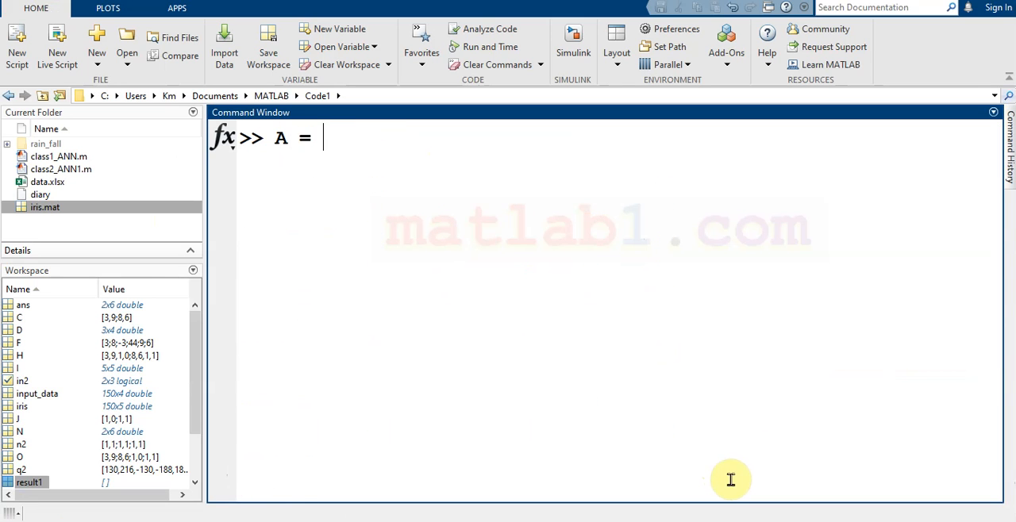
text(diag)
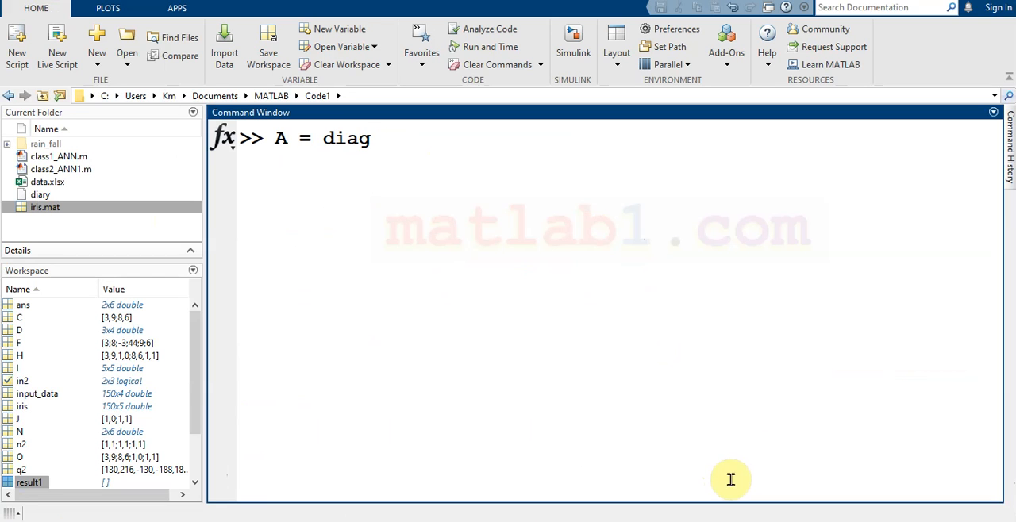
text(())
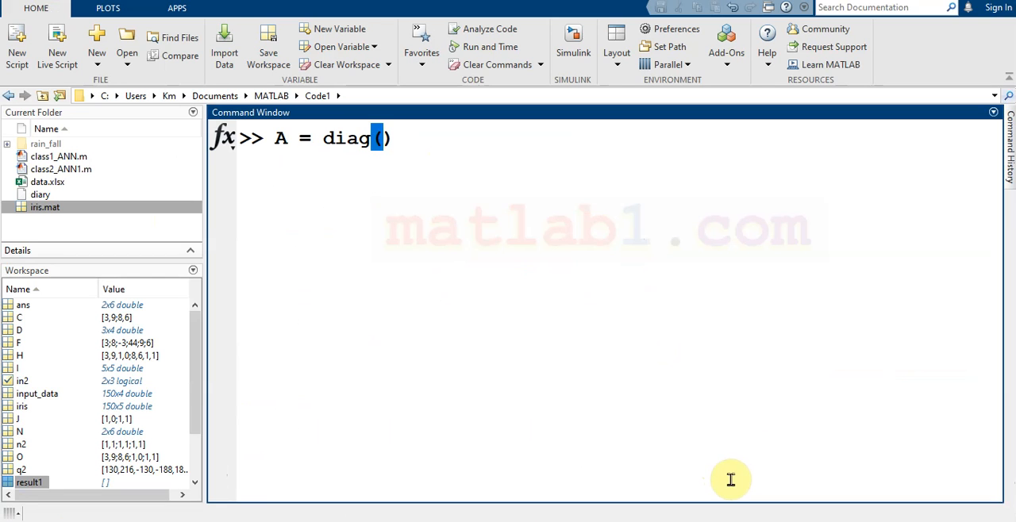
text([)
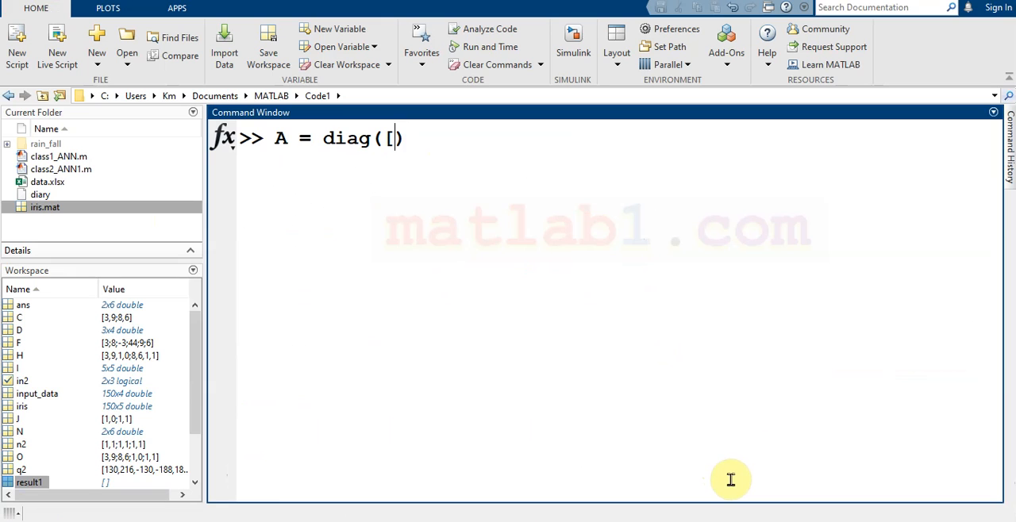
text(100)
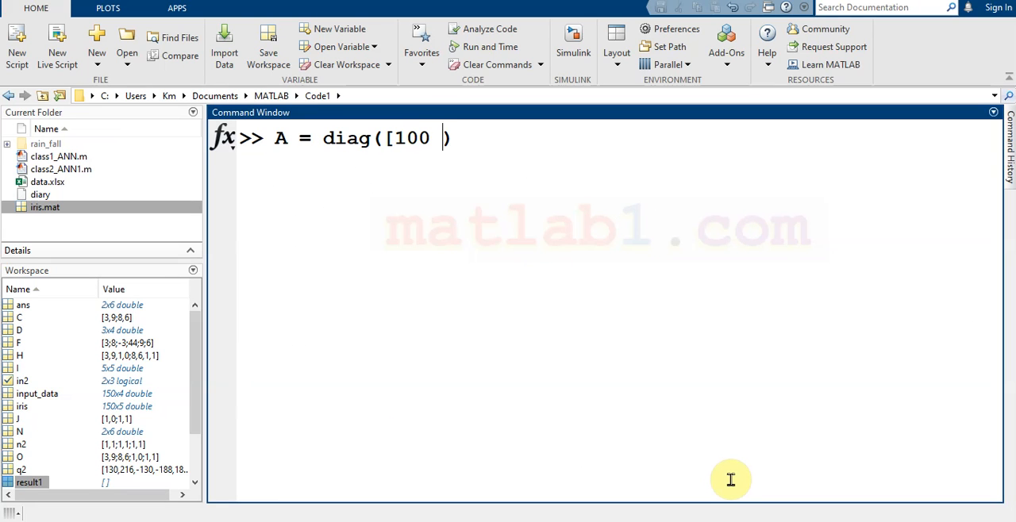
text(200)
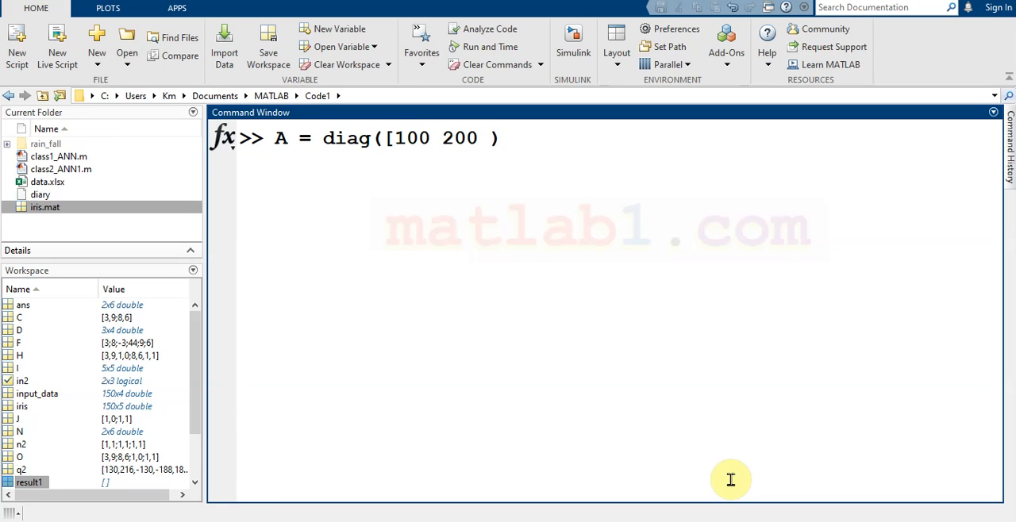
text(300)
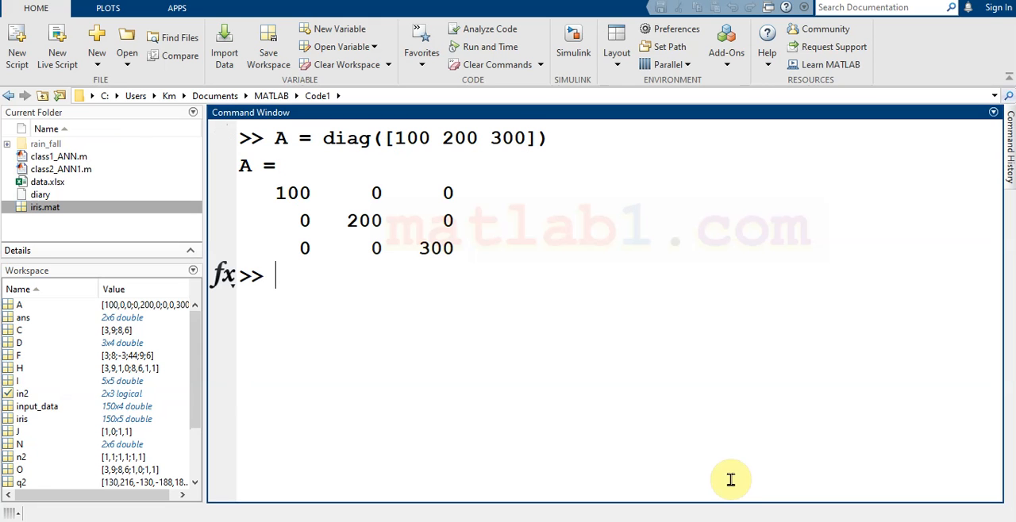
mouse_move(586, 341)
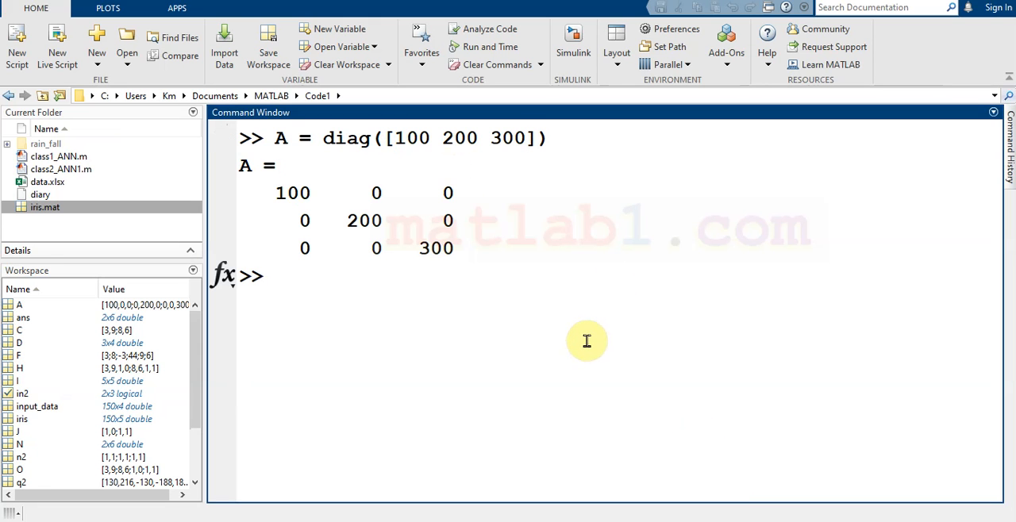
mouse_move(583, 337)
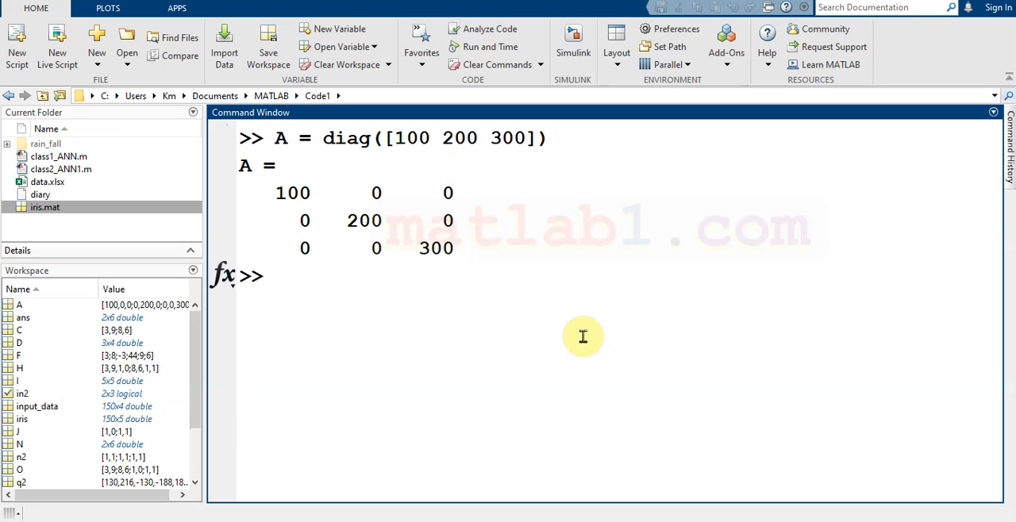
Run B = repmat(A,2) to produce a 6-by-6 matrix tiling A twice each way.
text(B =)
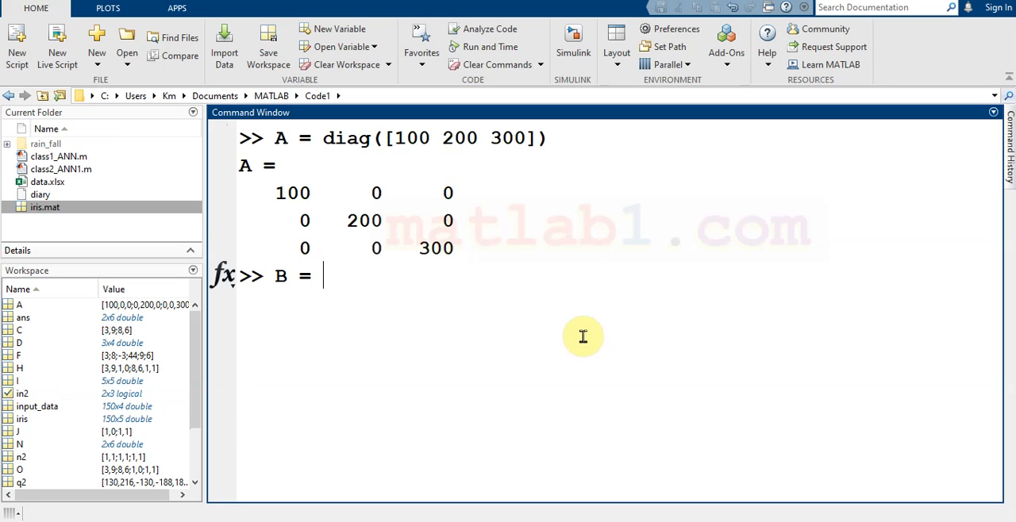
text(repmat)
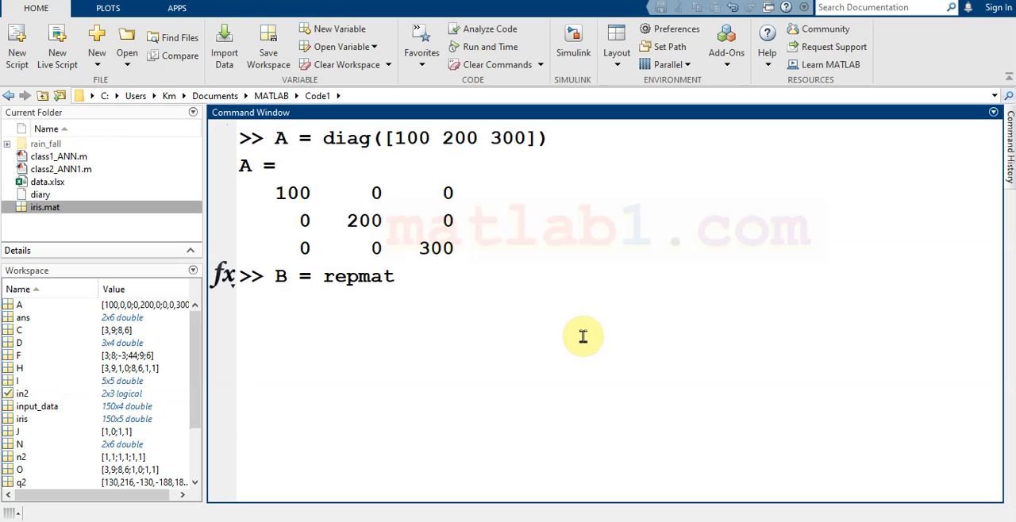
text((A)
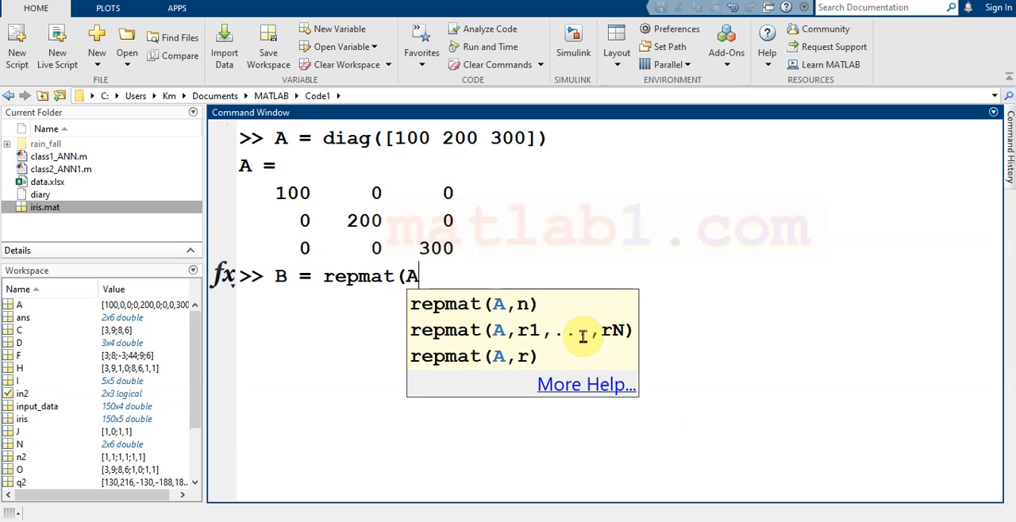
text(,2))
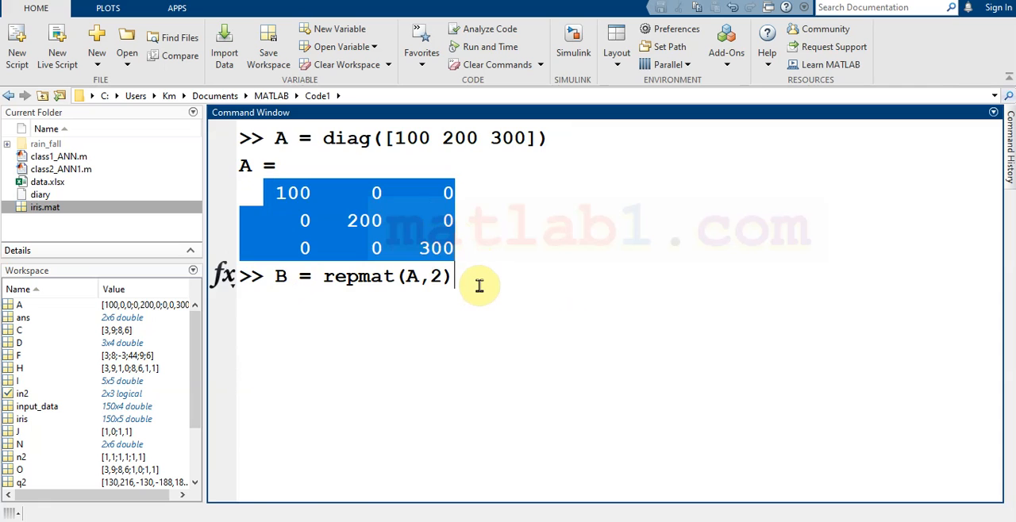
key(enter)
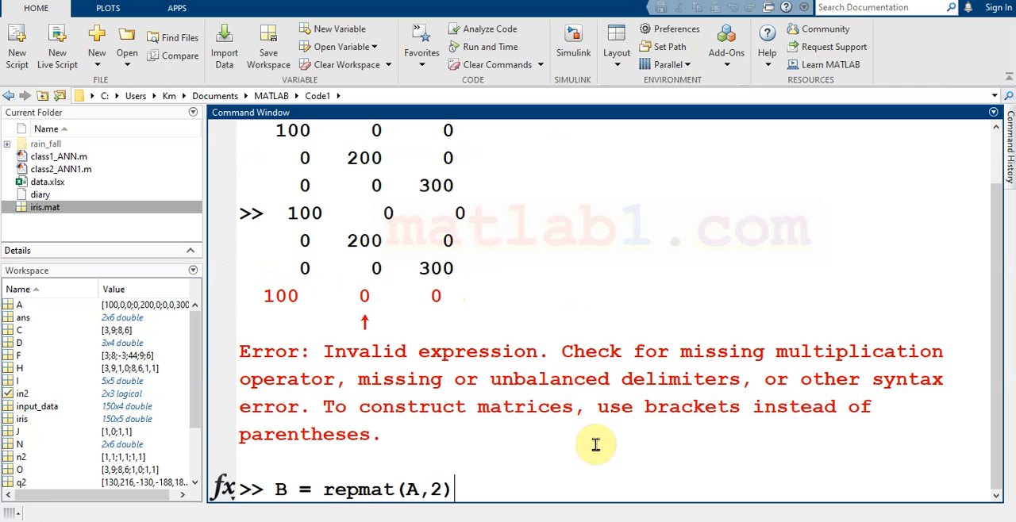
key(enter)
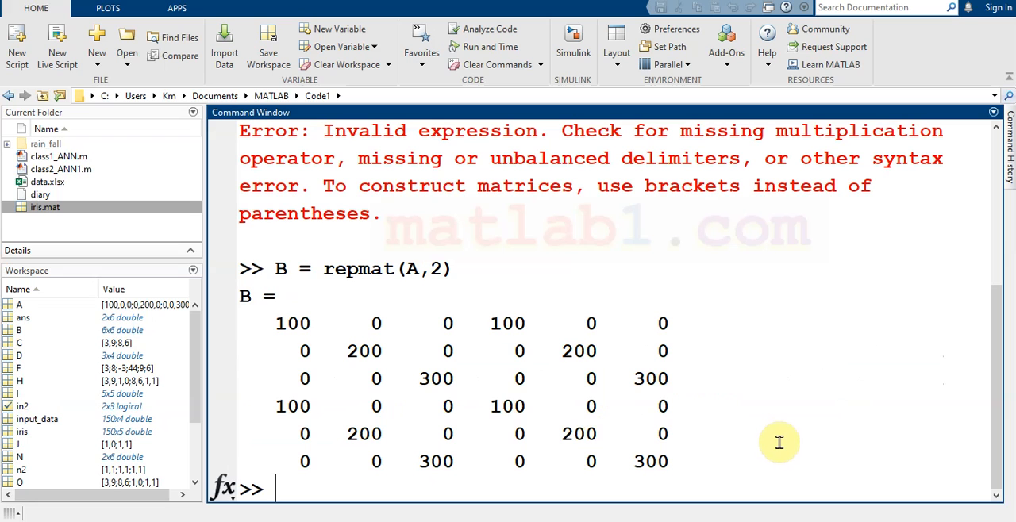
mouse_move(270, 324)
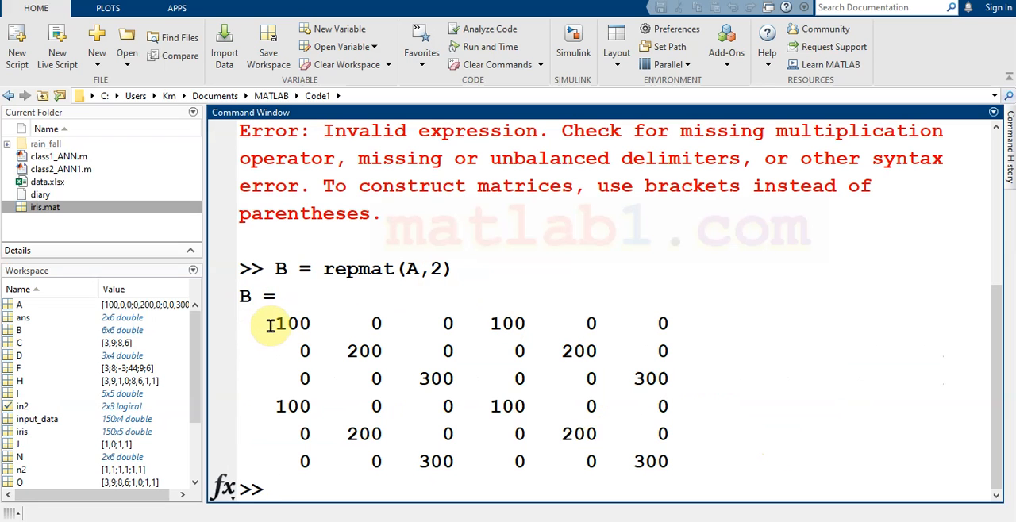
mouse_move(709, 458)
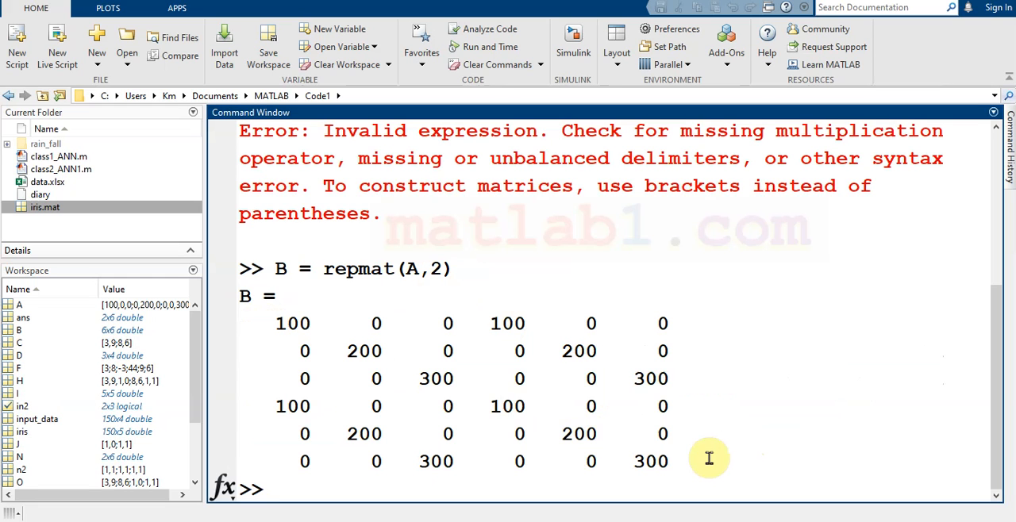
Run B = repmat(A,2,1) and highlight the first copy of A in the 6-by-3 result.
text(B = repmat(A,2))
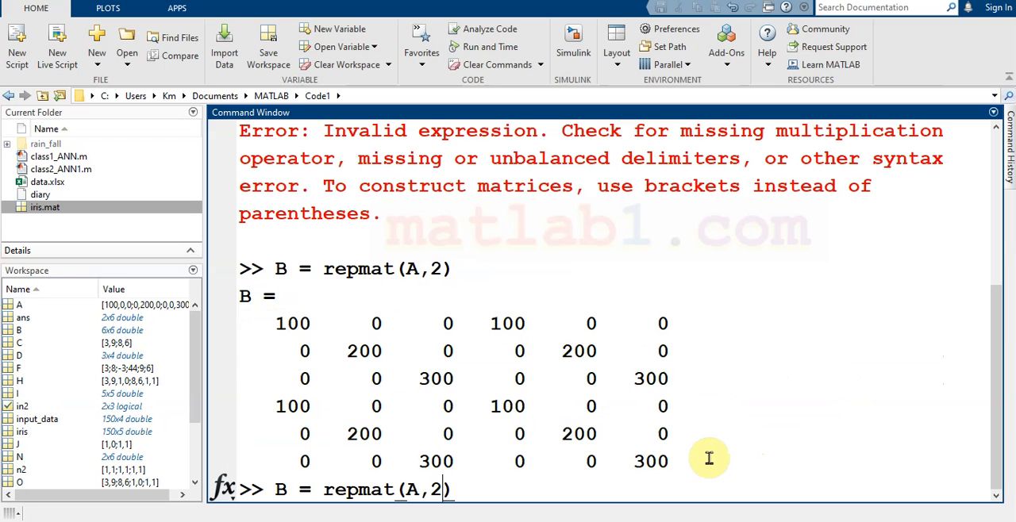
text(,)
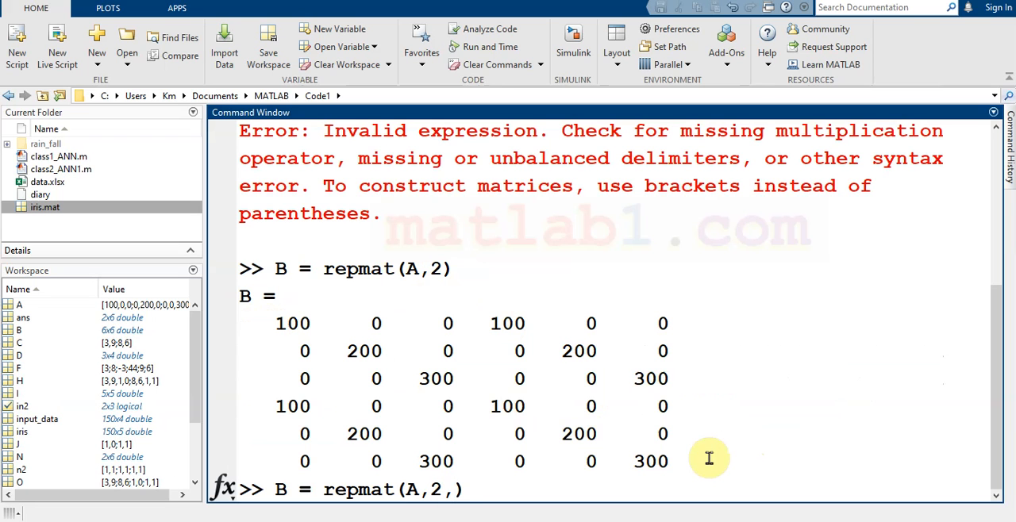
key(enter)
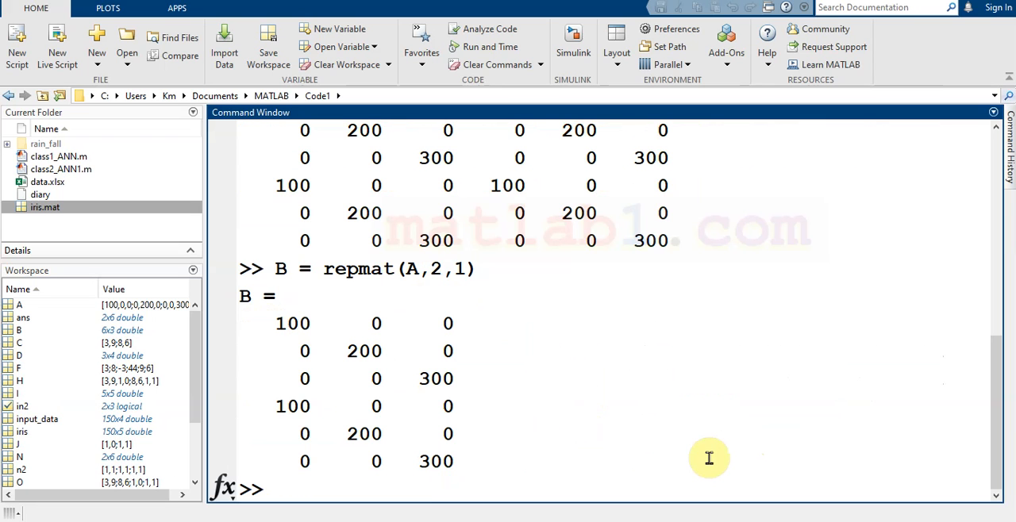
drag(273, 323, 476, 380)
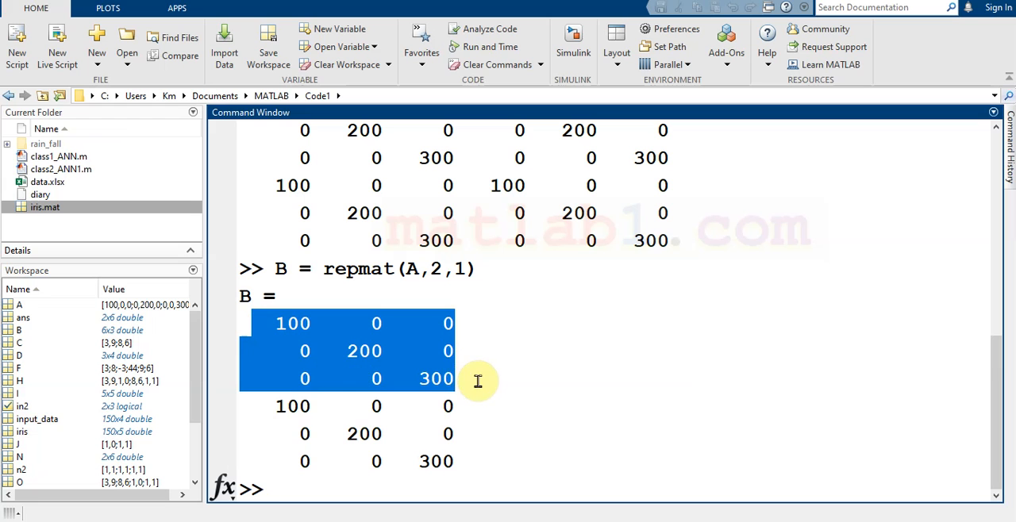